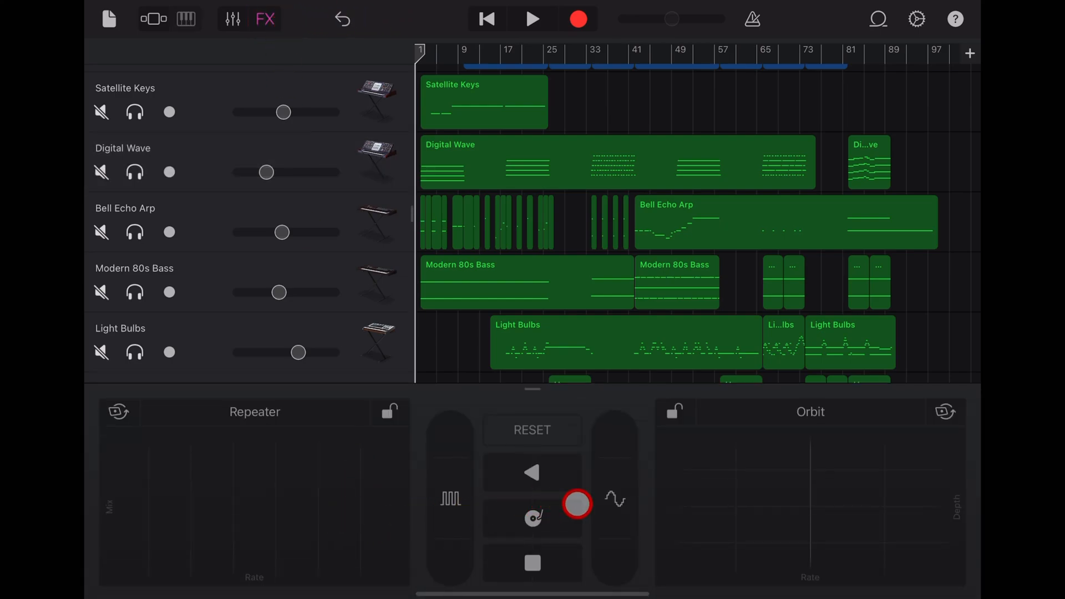
Show the Live FX pads and sweep the Repeater XY pad's rate and mix
left_click_drag(578, 504, 409, 475)
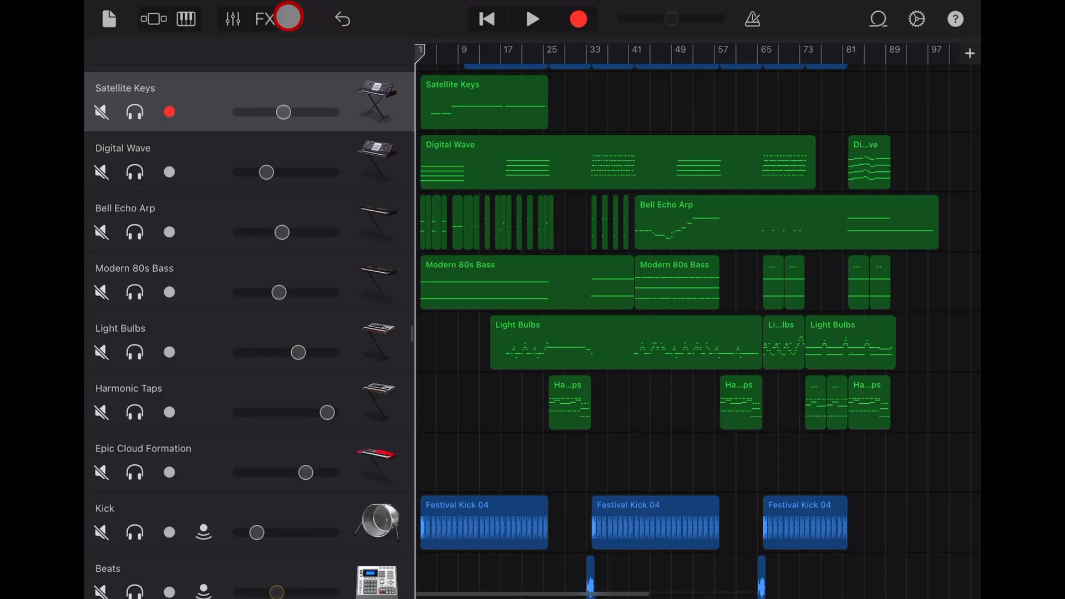
left_click(264, 19)
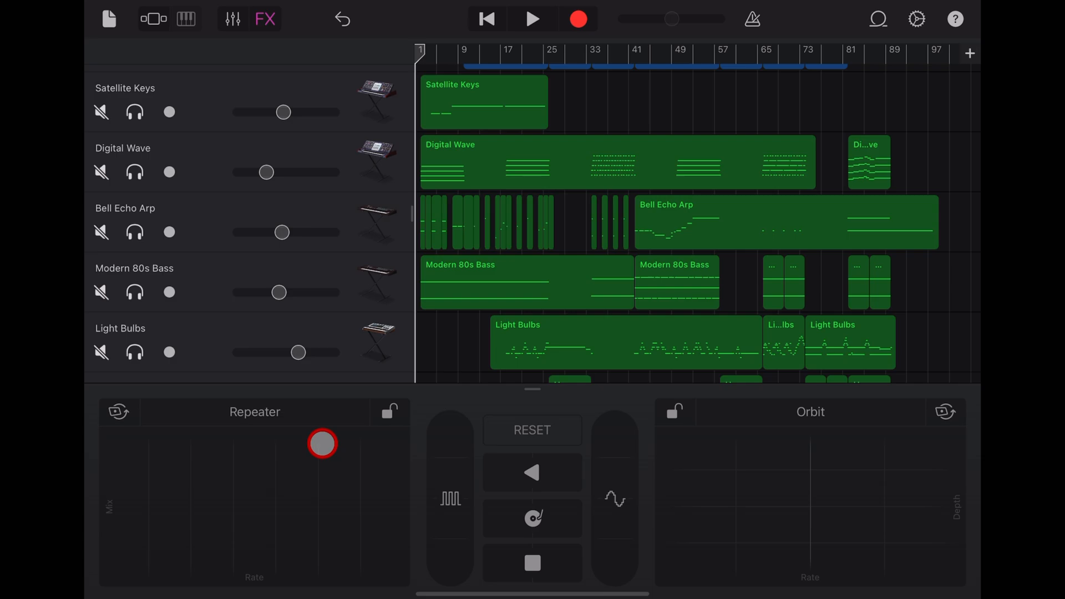
left_click_drag(322, 444, 204, 443)
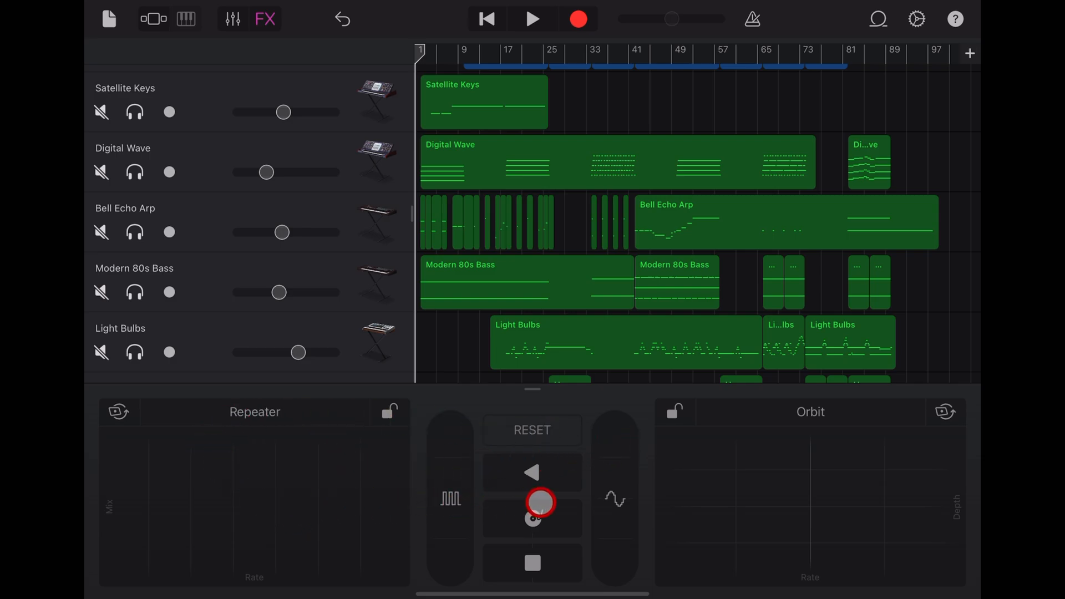
Preview the scratch and reverse effects, then hide the Live FX pads
left_click_drag(540, 503, 560, 491)
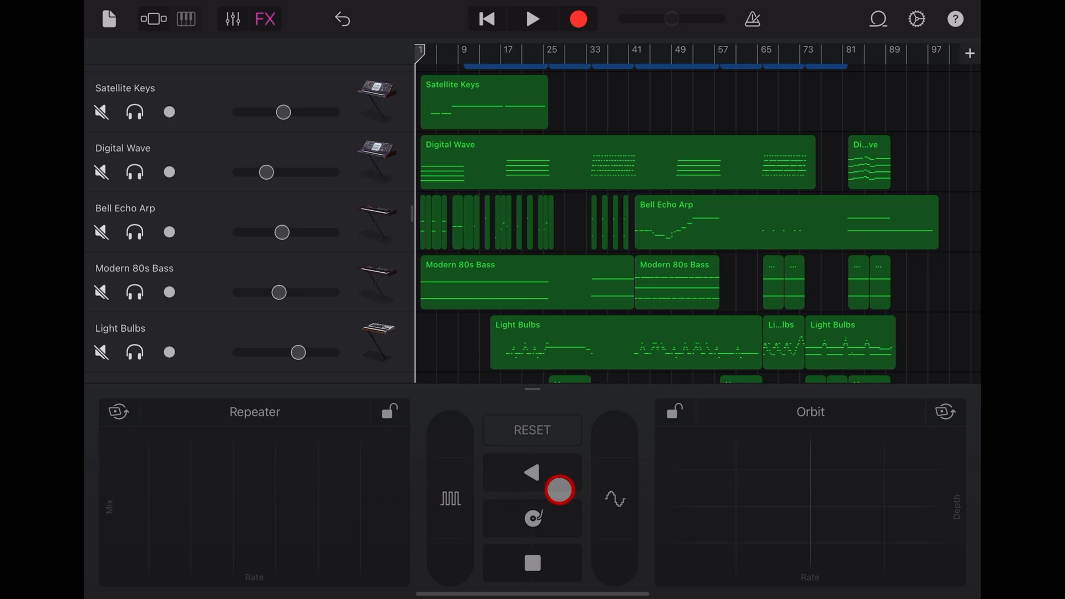
left_click(377, 341)
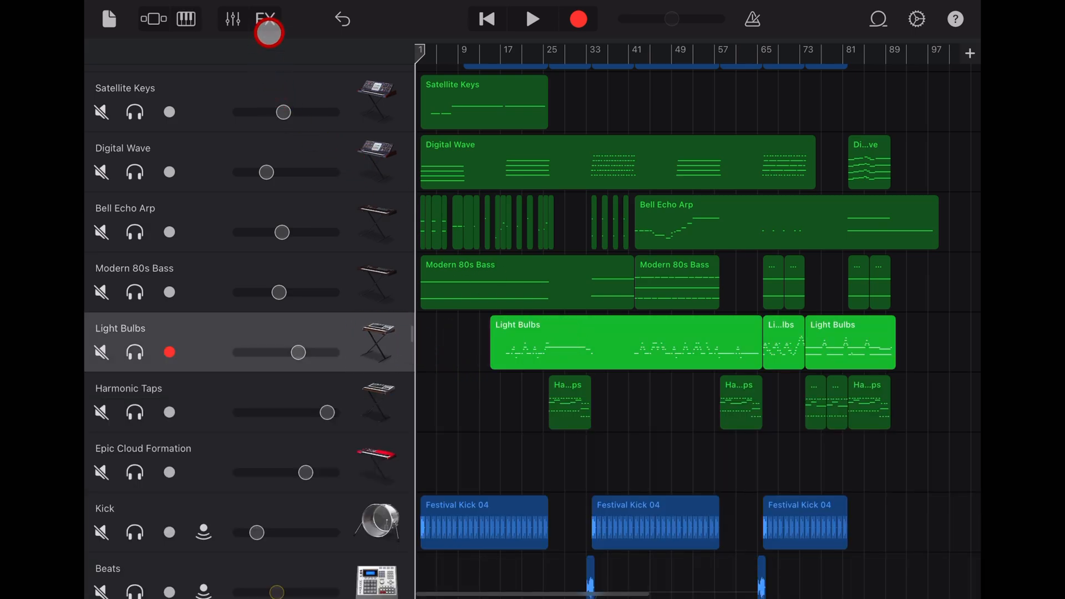
left_click(263, 20)
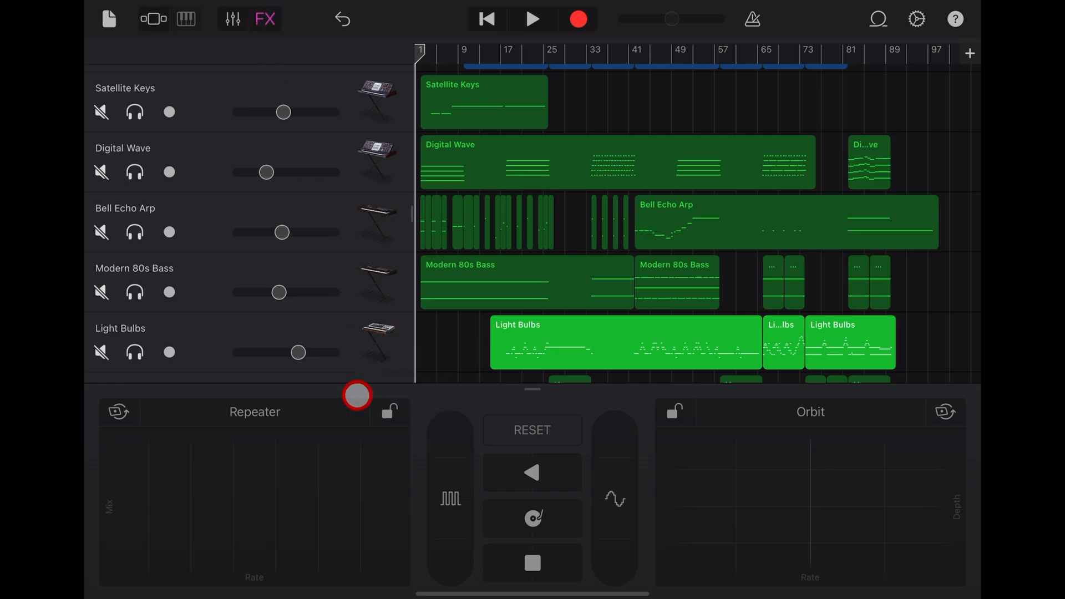
left_click(377, 283)
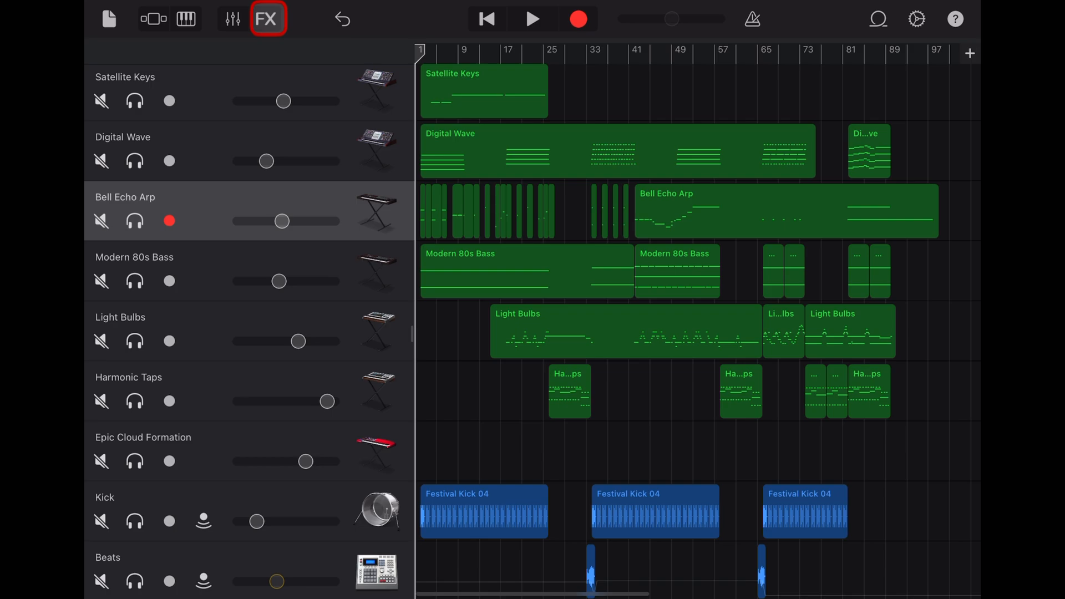
Bring the Live FX pads back and sweep the Orbit pad's rate and depth
left_click(269, 20)
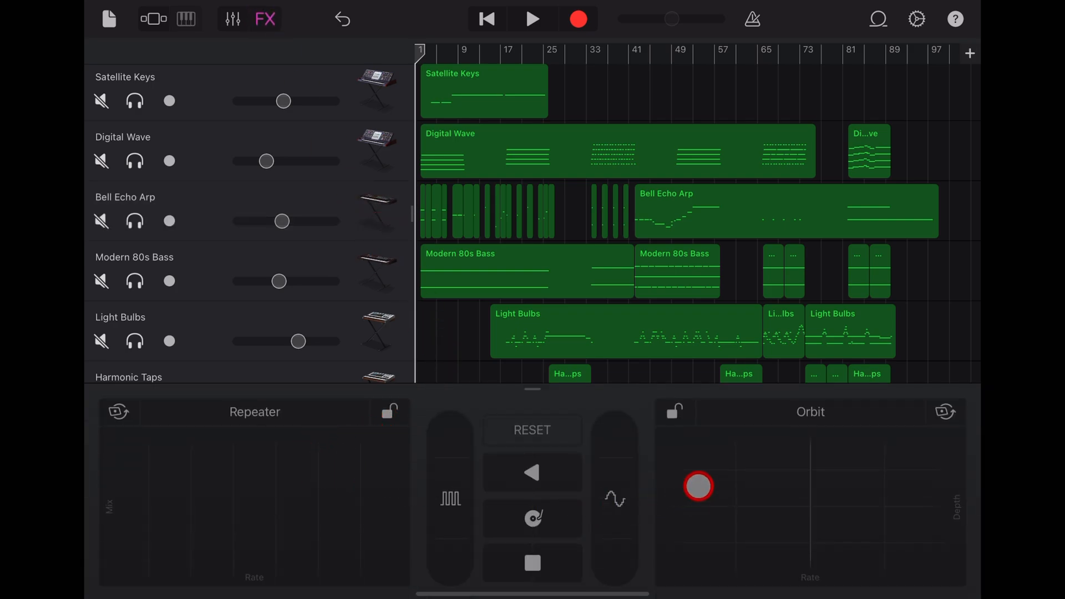
left_click_drag(699, 486, 352, 461)
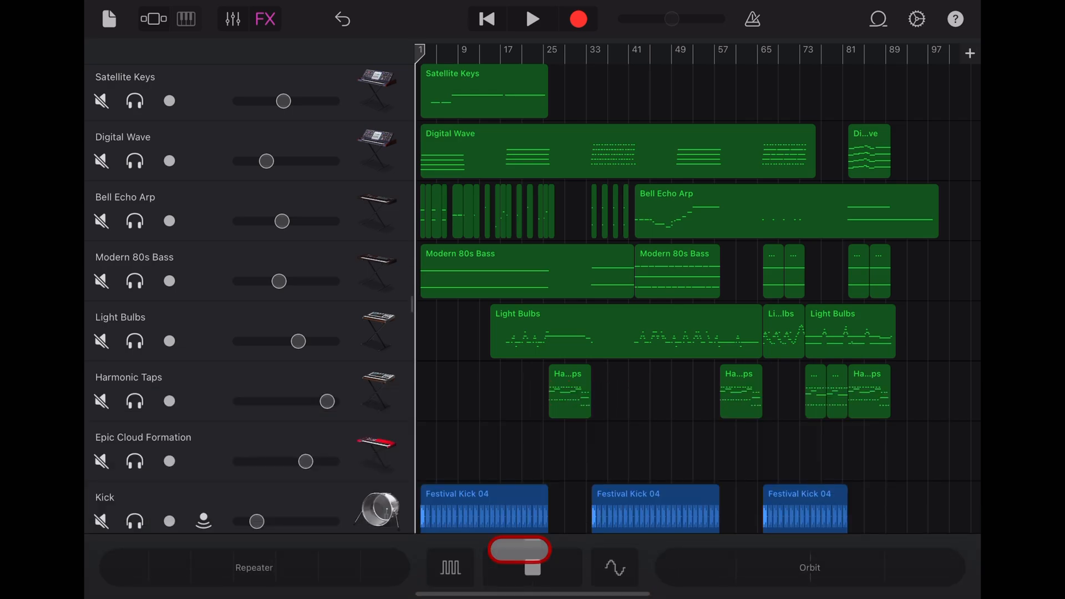
left_click(521, 551)
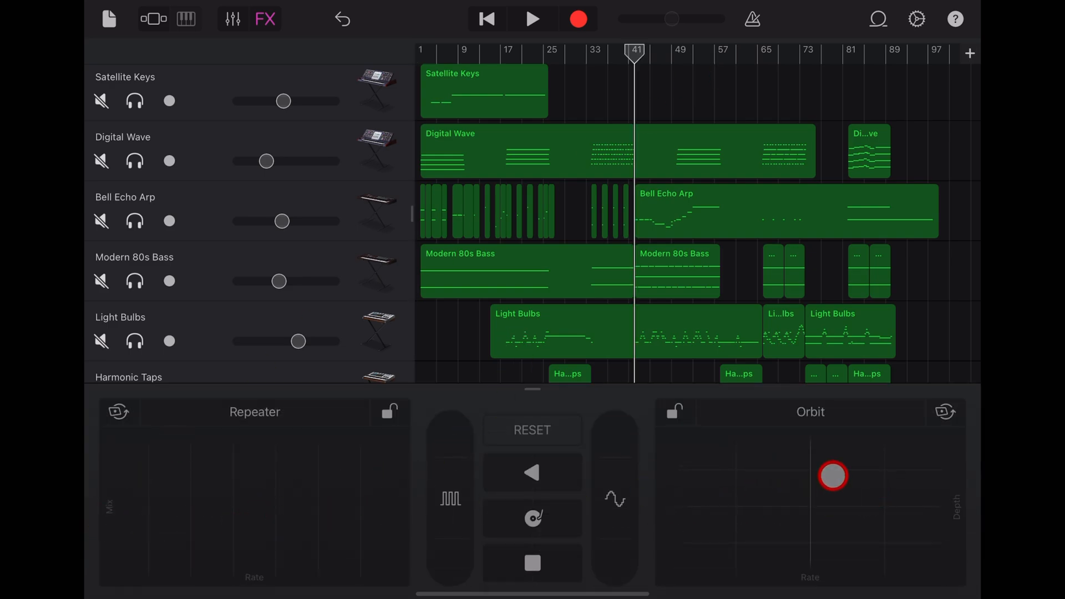
Adjust the Orbit pad and set a low Repeater rate and mix before recording
left_click_drag(833, 476, 164, 537)
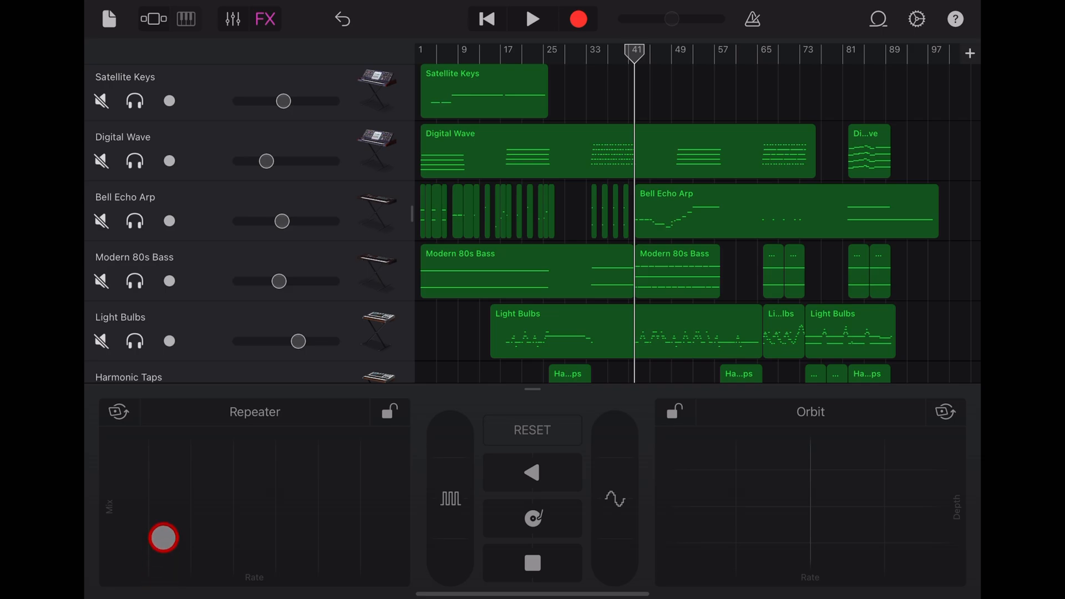
left_click_drag(163, 537, 590, 123)
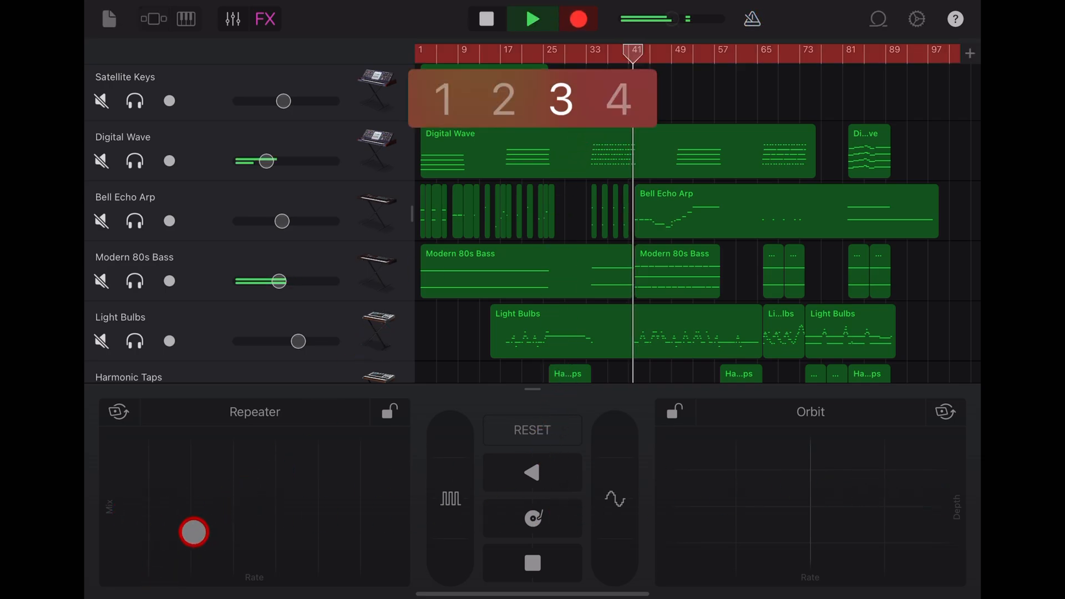
Perform the Repeater effect during recording, gradually raising its rate from bar 41
left_click_drag(193, 533, 161, 539)
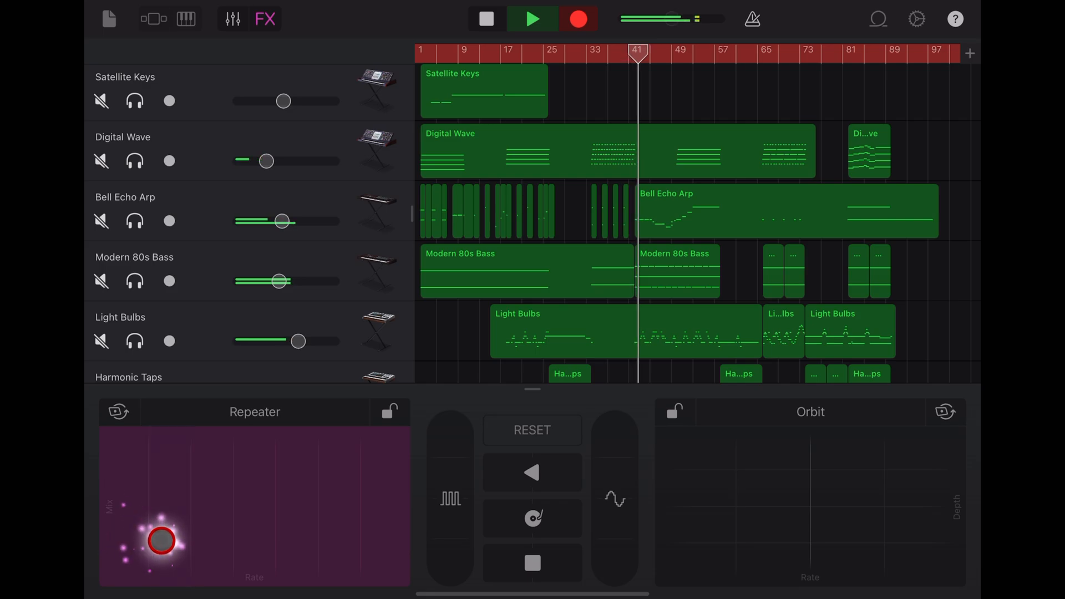
left_click_drag(161, 540, 256, 537)
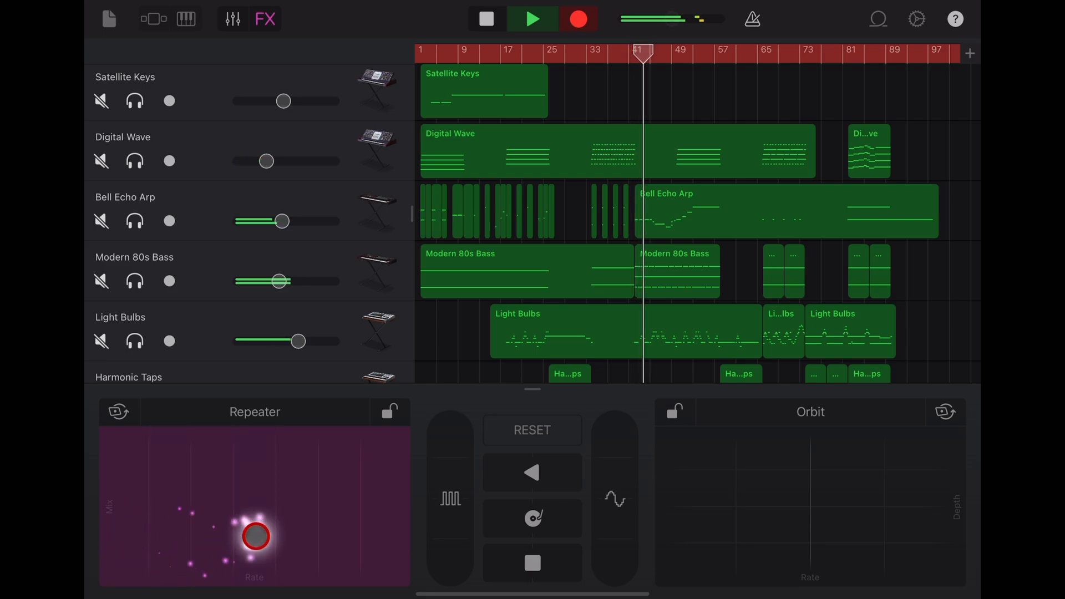
left_click_drag(256, 536, 333, 536)
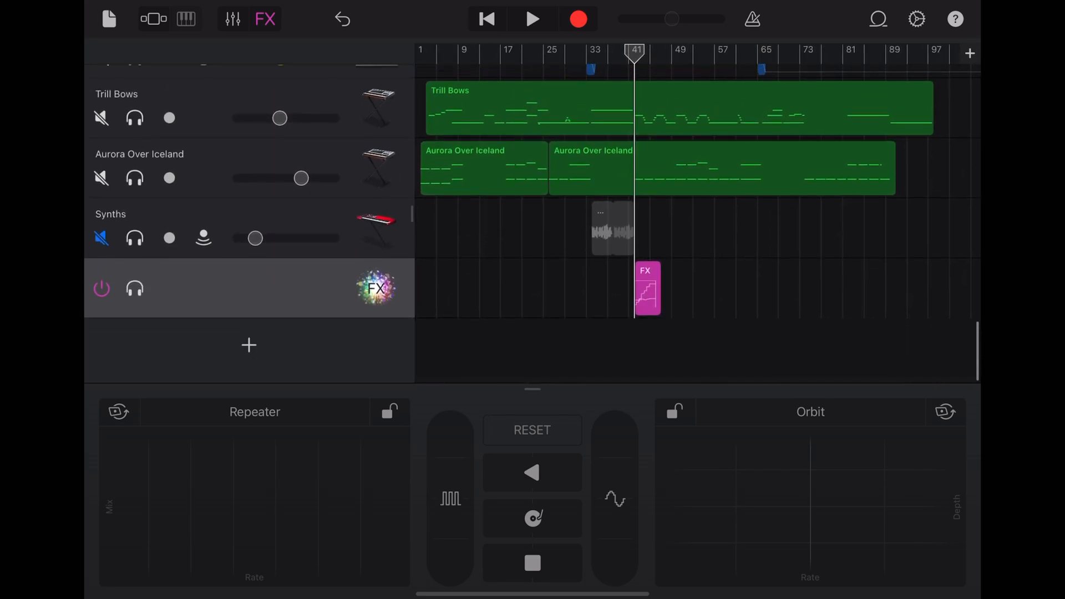
Zoom into the pink FX region around bars 41–48, select it and bring up its editing options
scroll("right", 3)
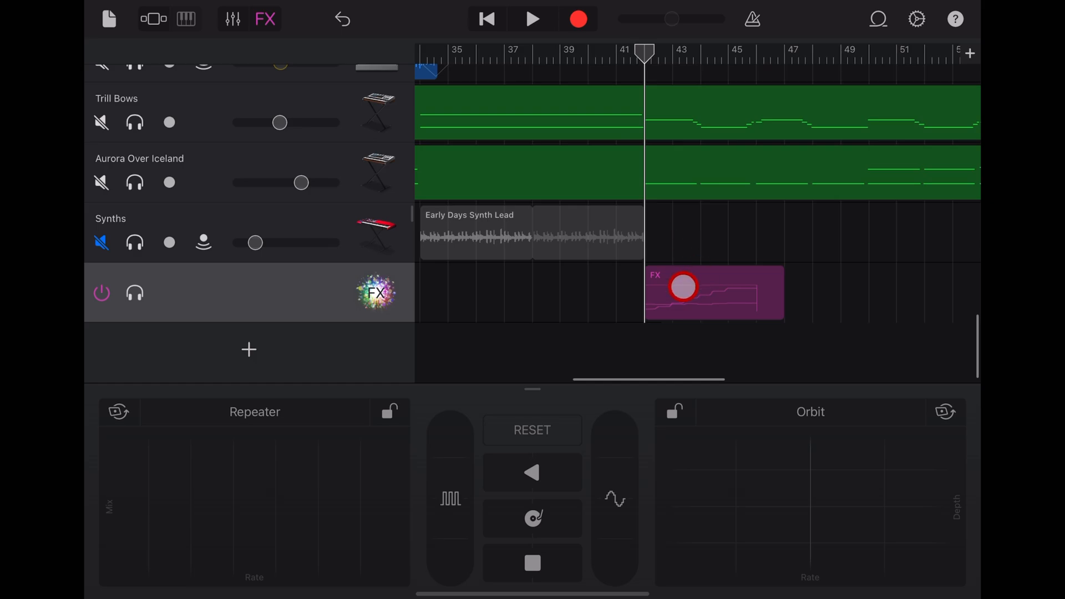
left_click_drag(682, 286, 581, 293)
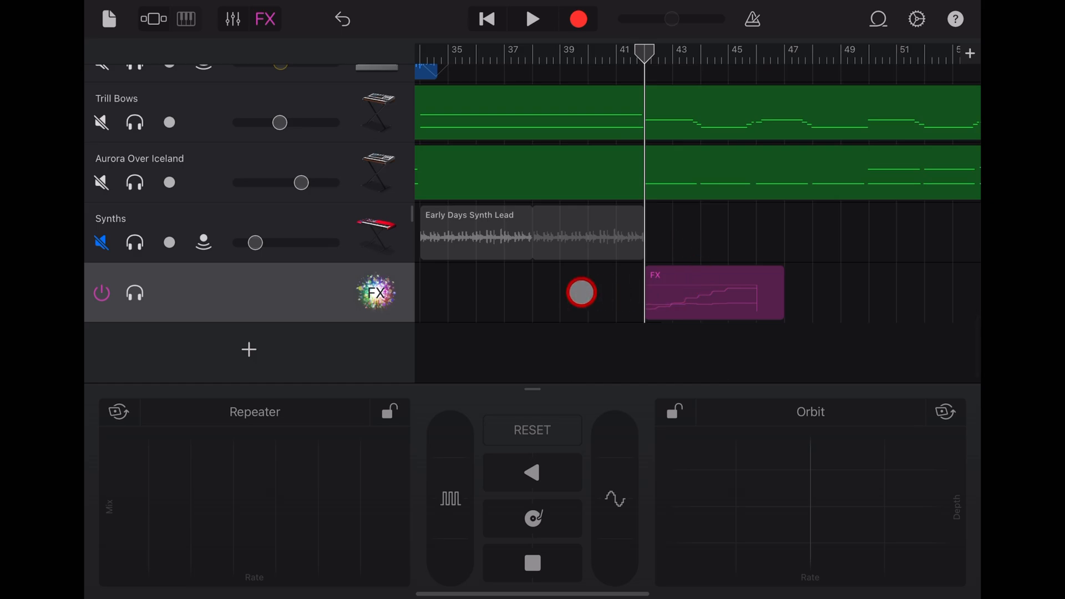
left_click_drag(580, 292, 664, 223)
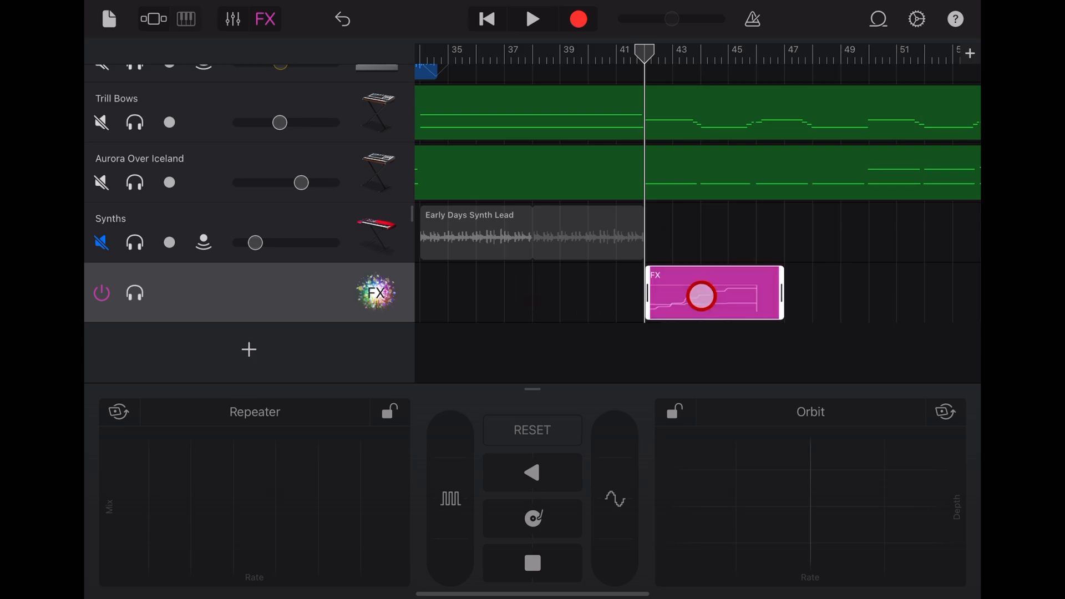
left_click(713, 295)
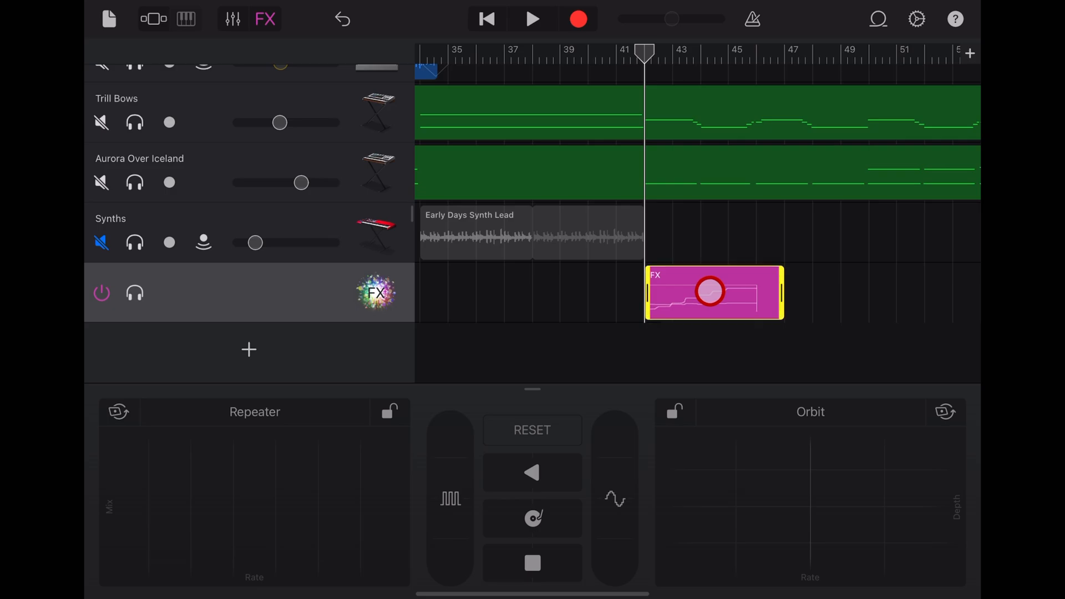
left_click(712, 293)
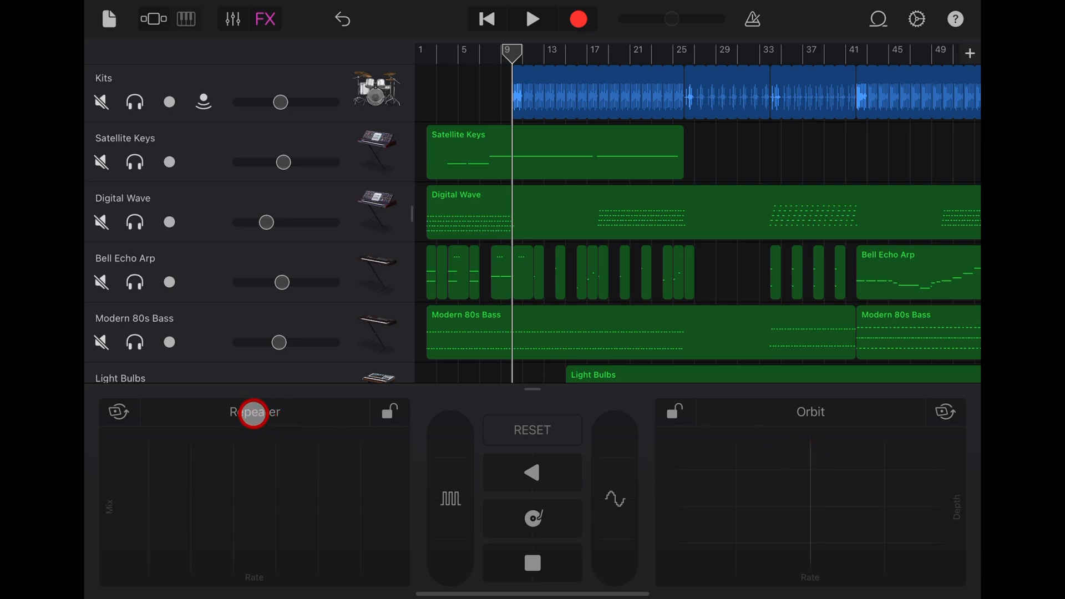
Choose Repeater for the left Live FX pad, keeping Orbit on the right, and sweep Orbit's depth
left_click(254, 411)
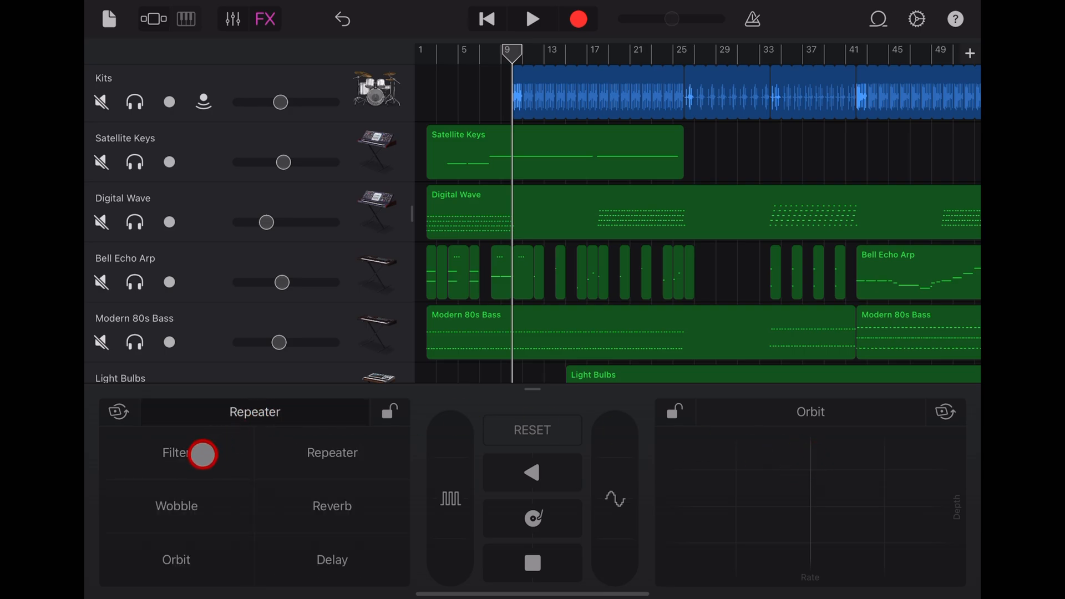
left_click(332, 559)
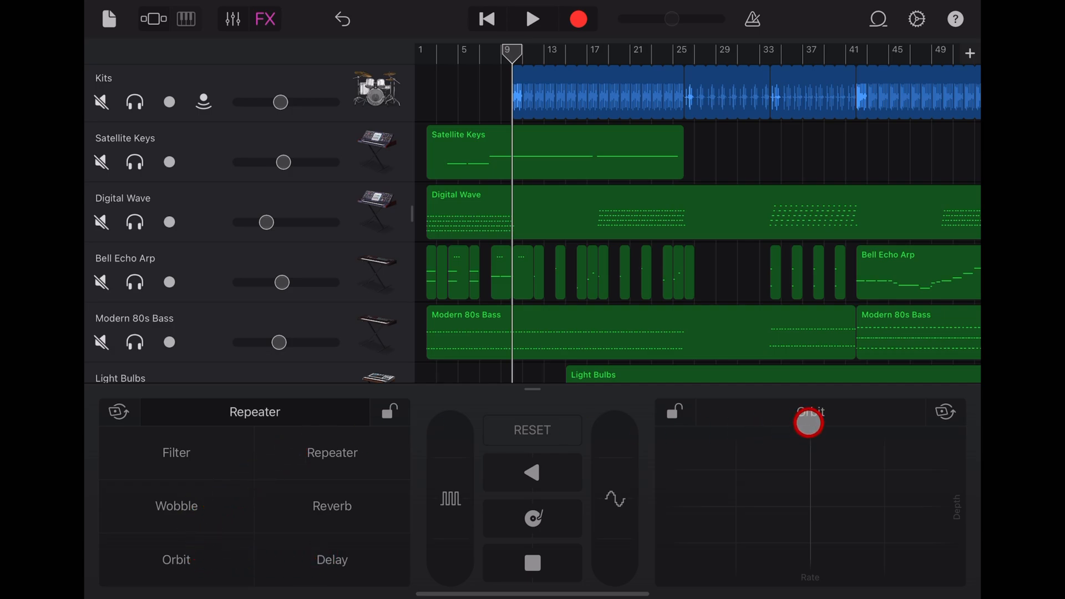
left_click(810, 412)
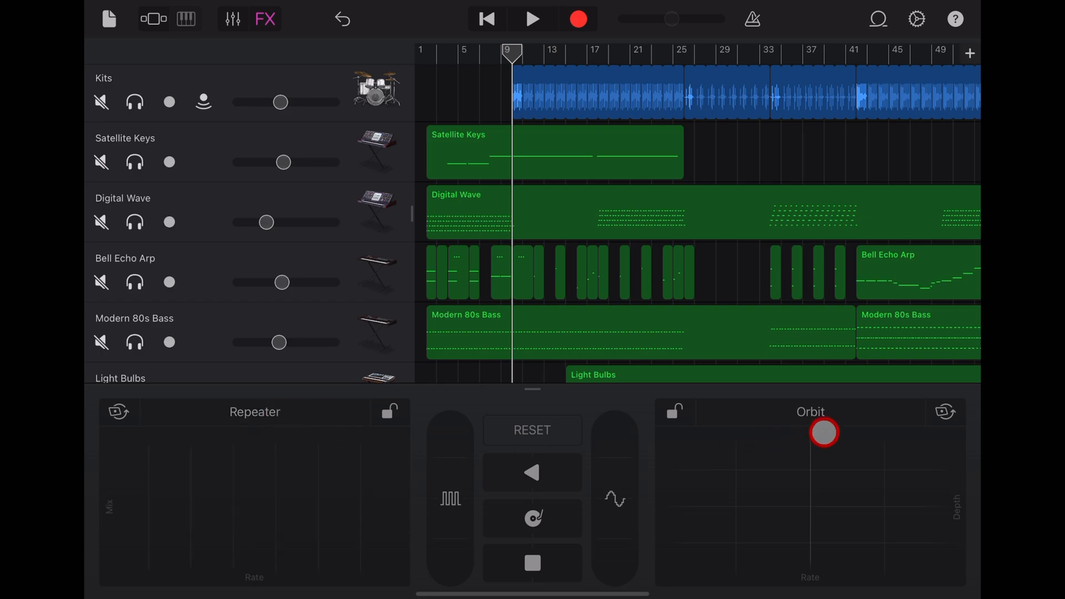
left_click_drag(822, 432, 816, 416)
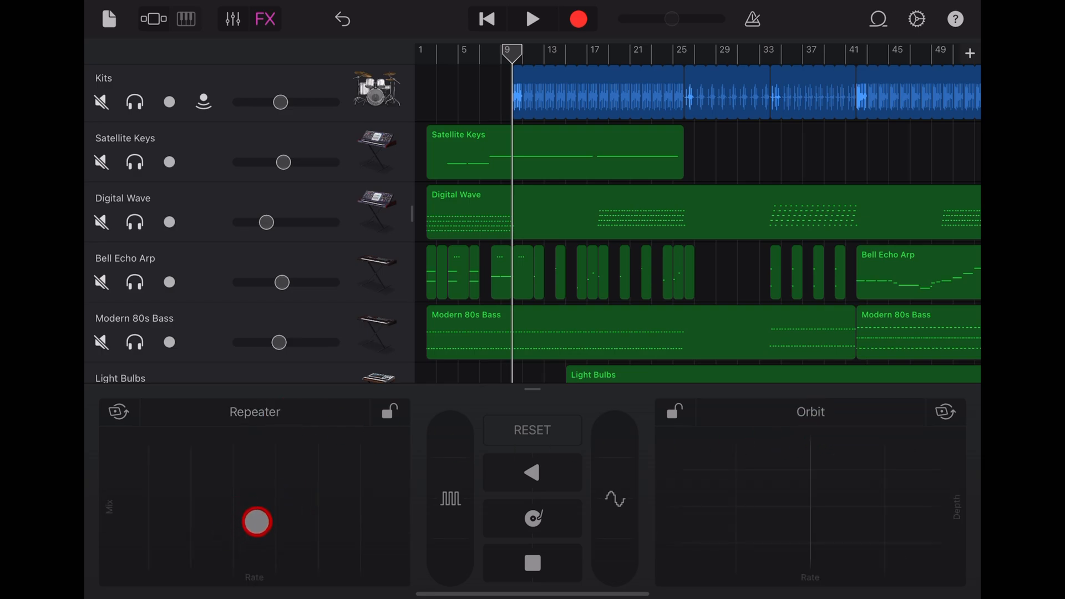
left_click_drag(256, 522, 257, 491)
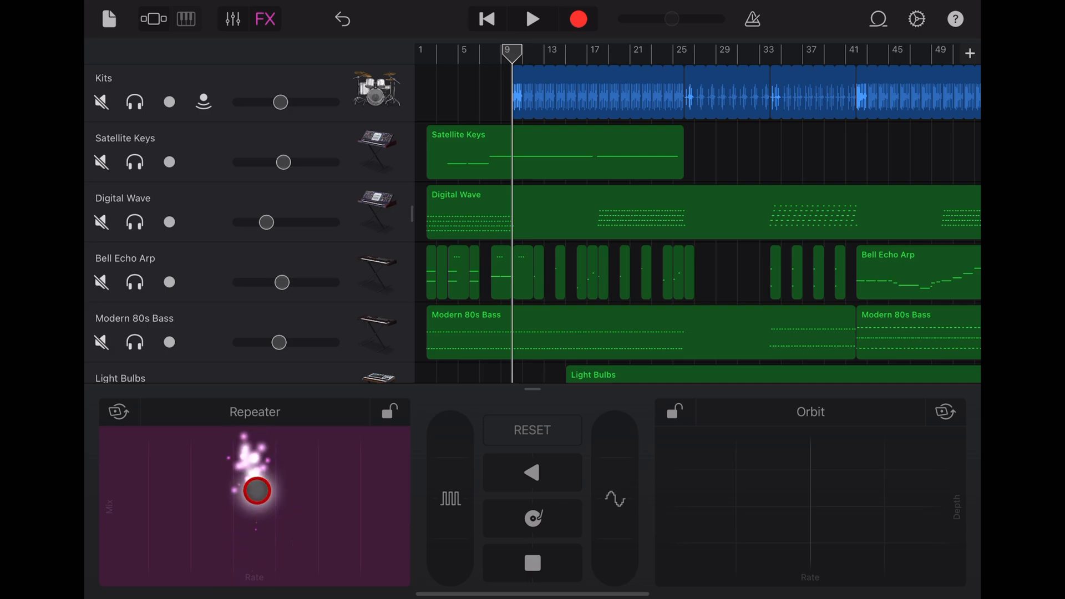
left_click_drag(256, 491, 331, 519)
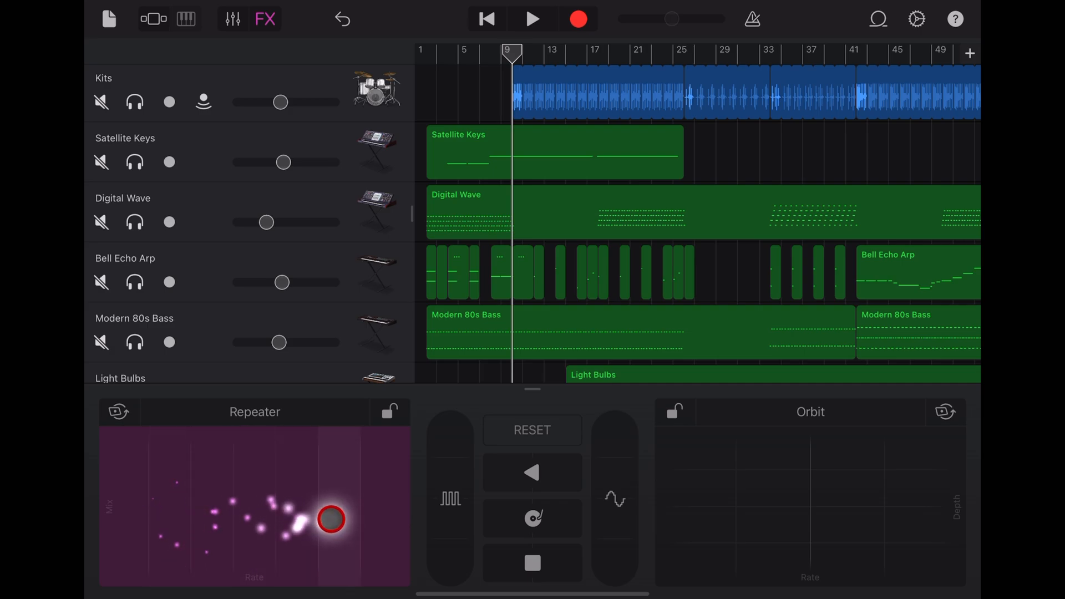
left_click_drag(331, 518, 263, 503)
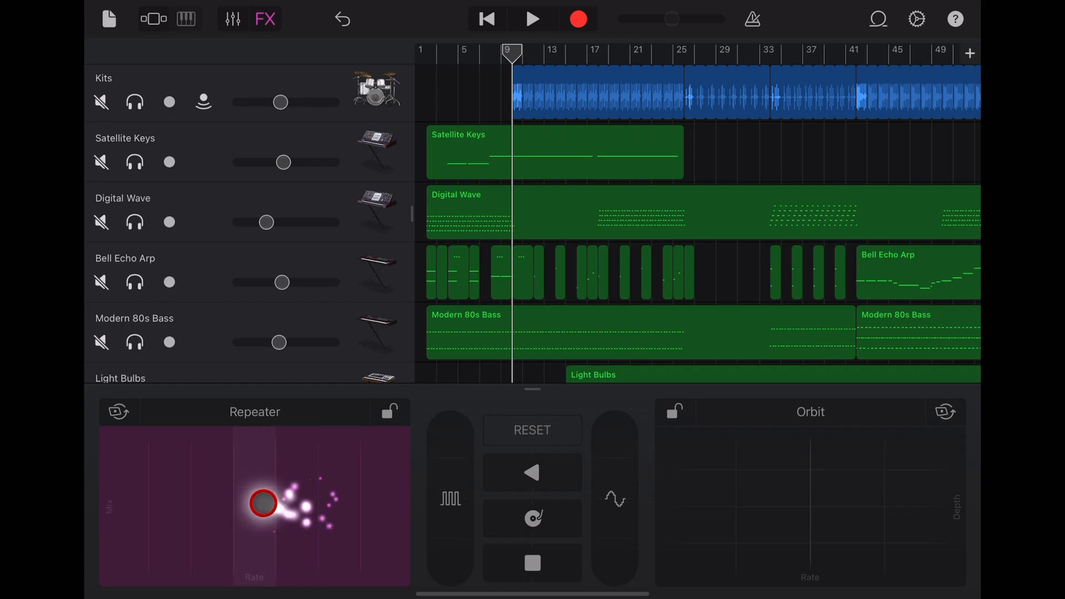
left_click_drag(263, 502, 190, 463)
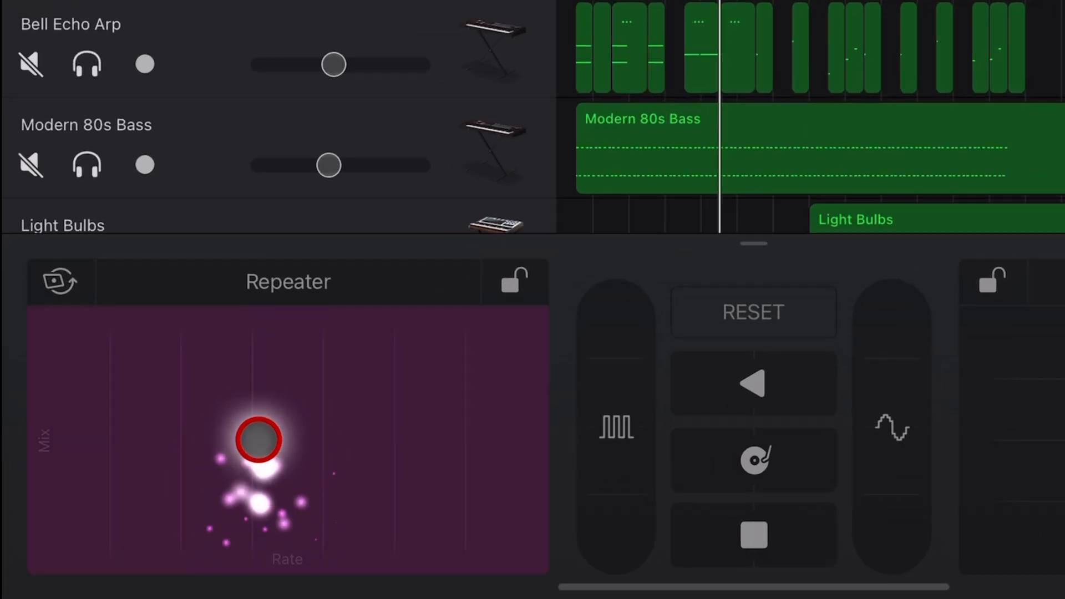
left_click_drag(260, 440, 272, 467)
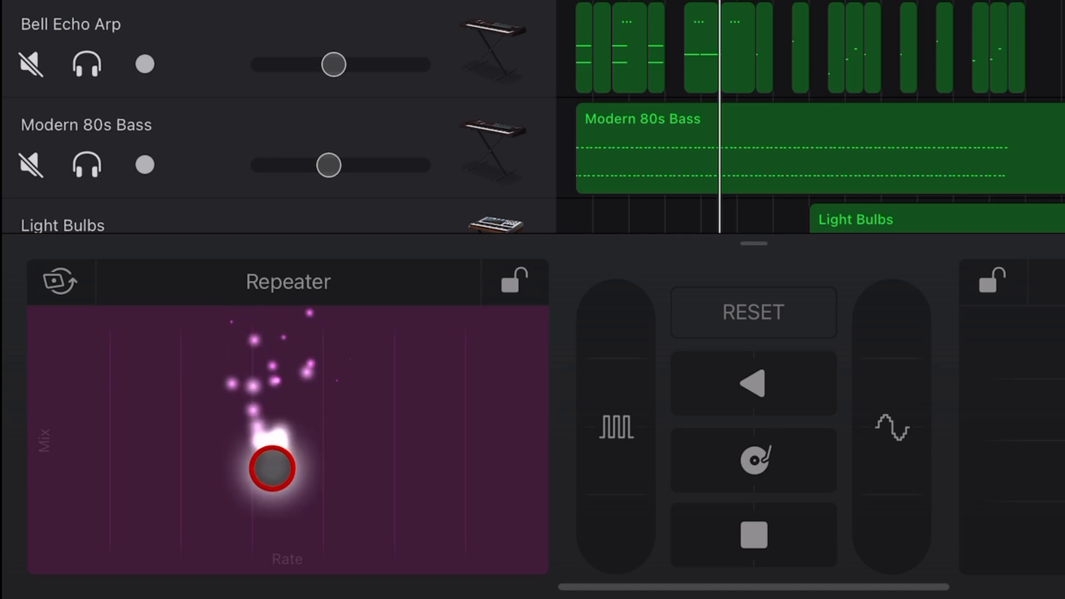
left_click_drag(272, 468, 394, 500)
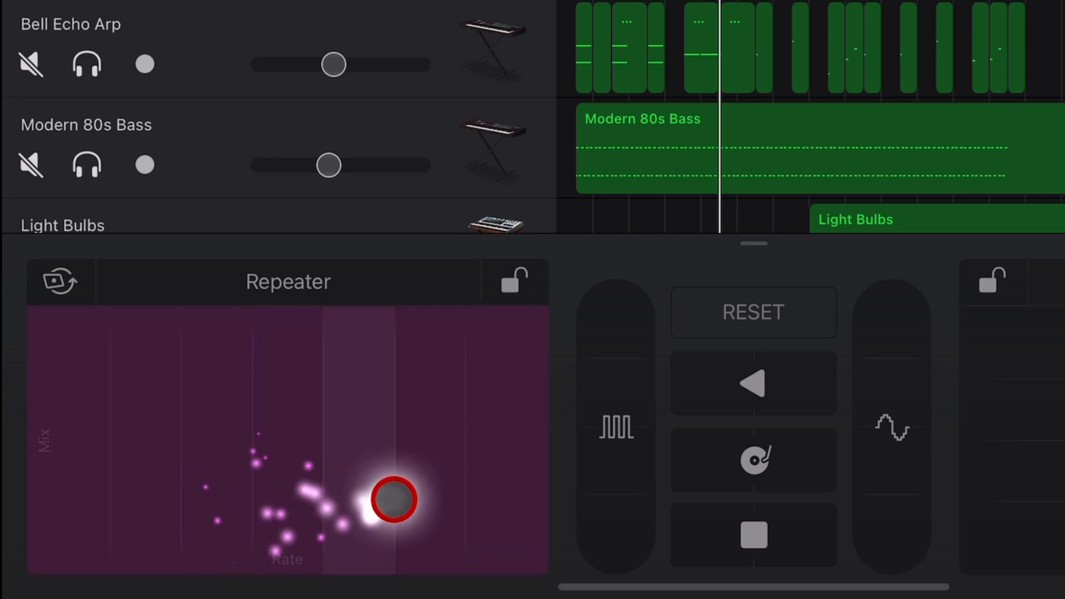
left_click_drag(390, 497, 244, 492)
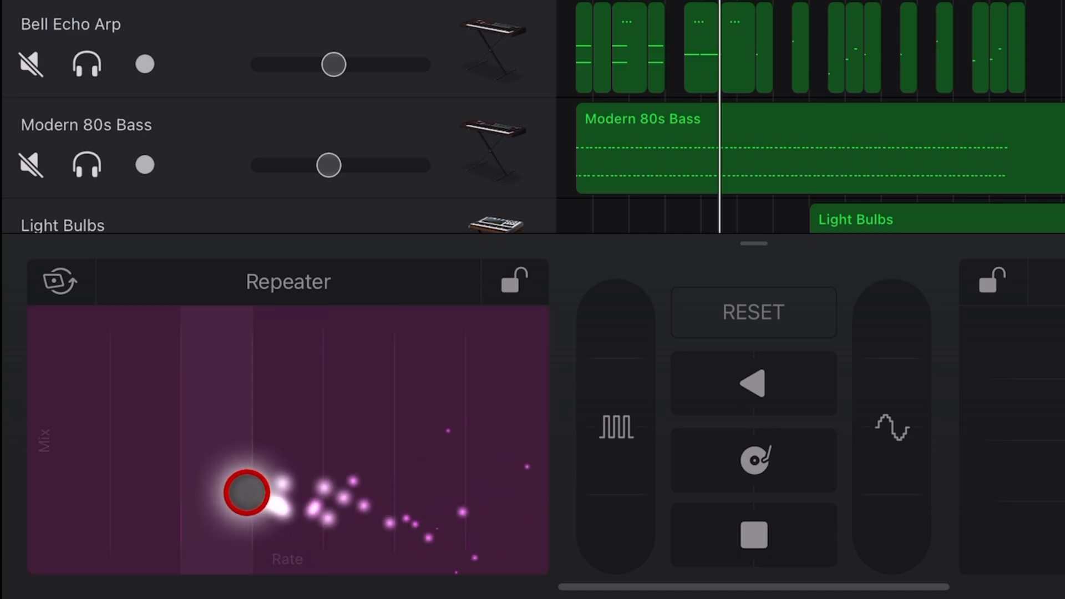
left_click_drag(244, 490, 117, 494)
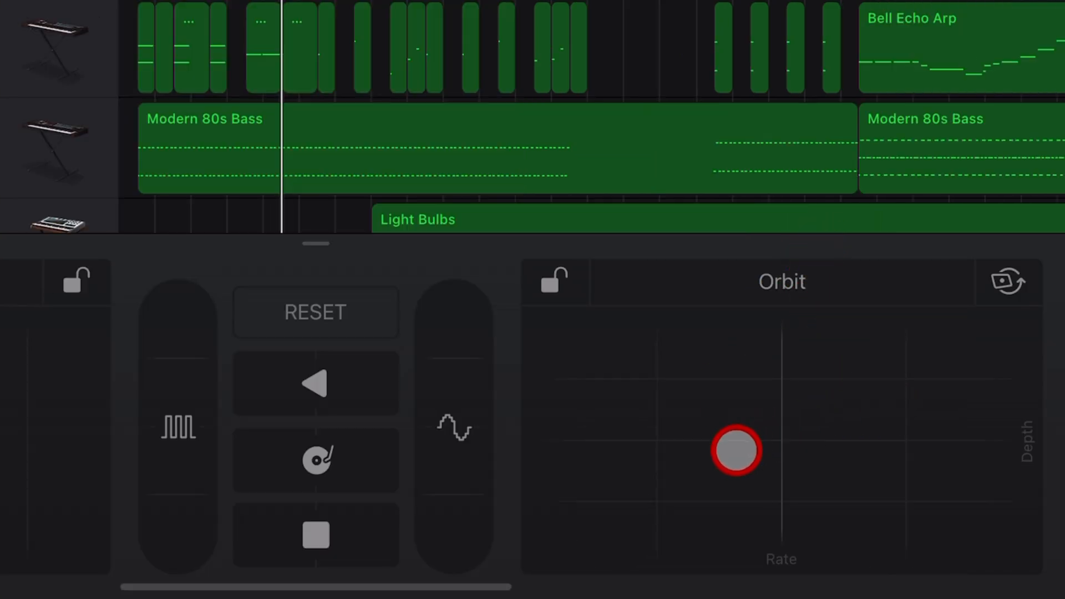
Sweep the Orbit pad's rate up and back down, varying its depth
left_click_drag(735, 452, 868, 437)
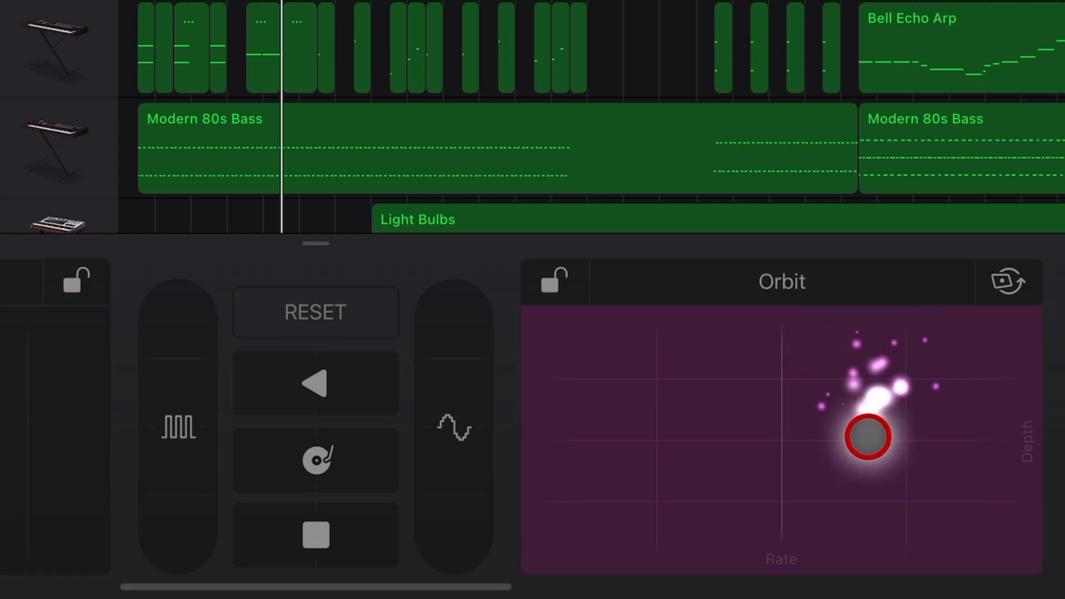
left_click_drag(868, 437, 722, 462)
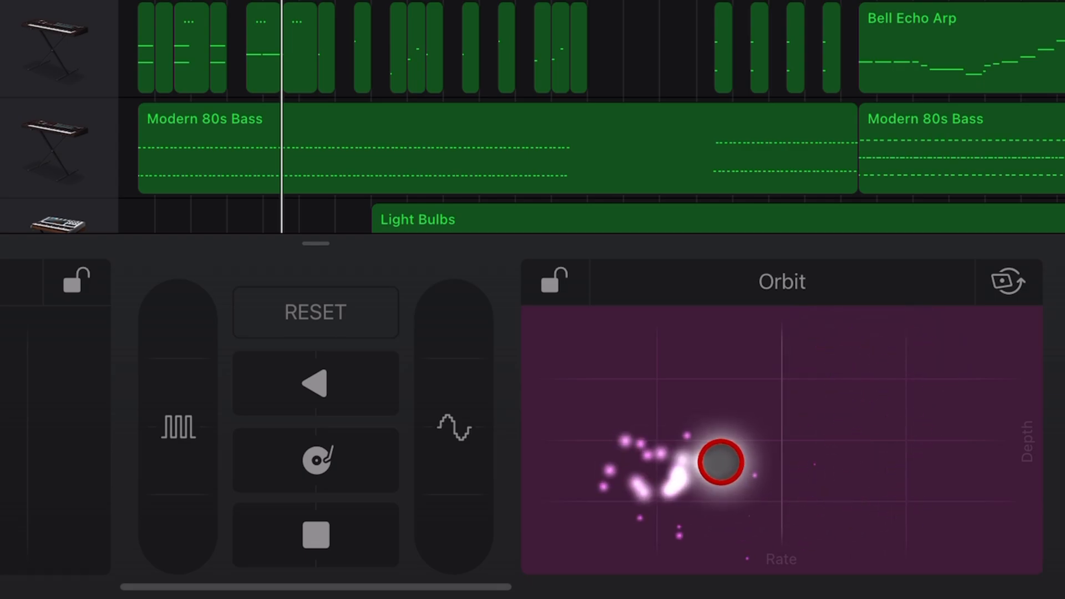
left_click_drag(722, 462, 580, 440)
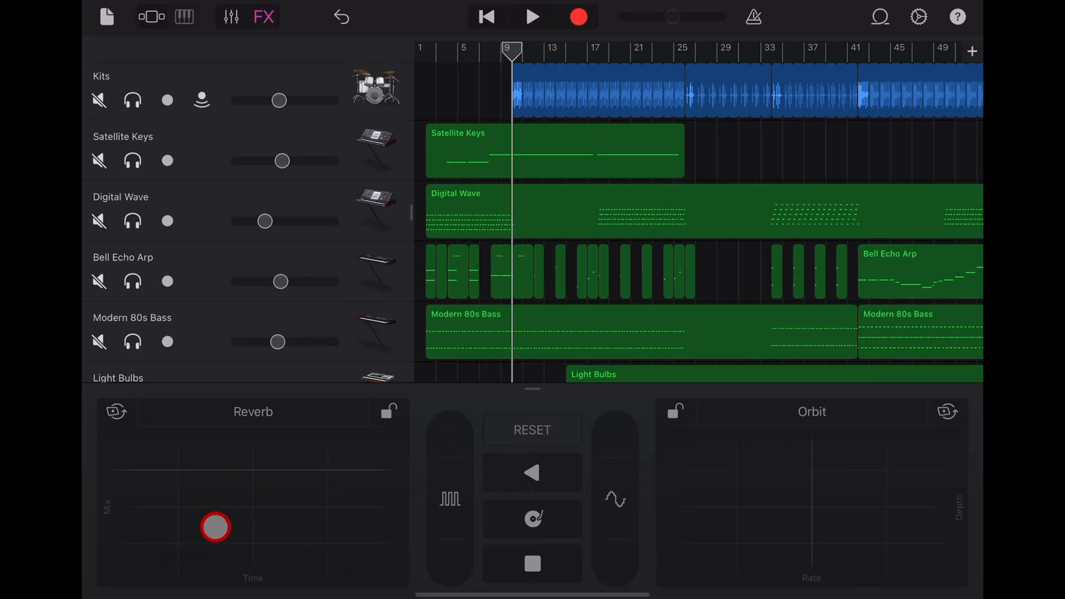
Record a Reverb pass from bar 9, lengthening the reverb time and adjusting its mix
left_click(533, 17)
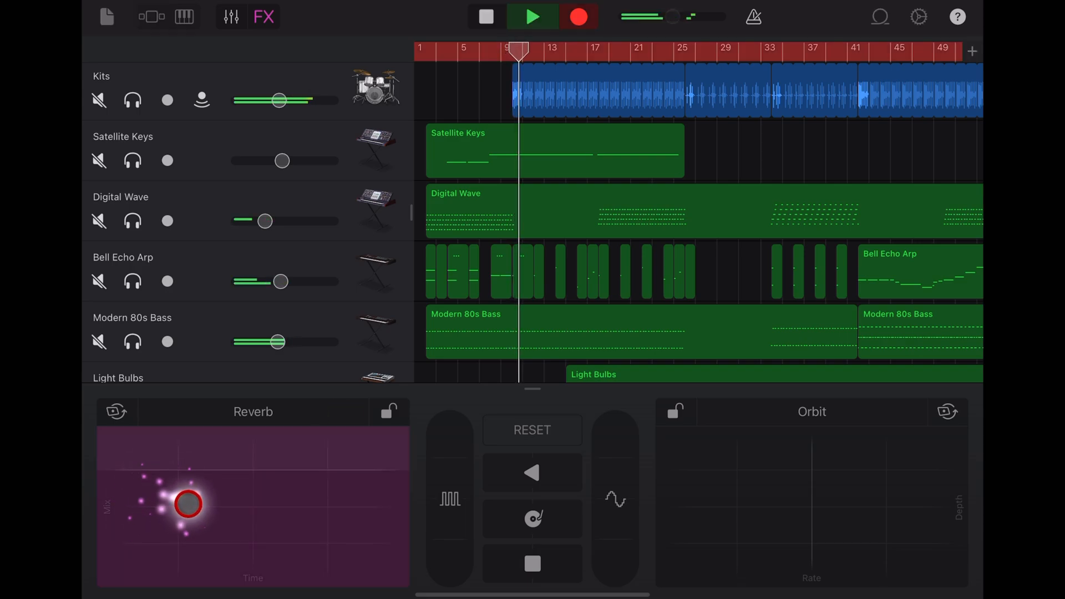
left_click_drag(187, 504, 237, 504)
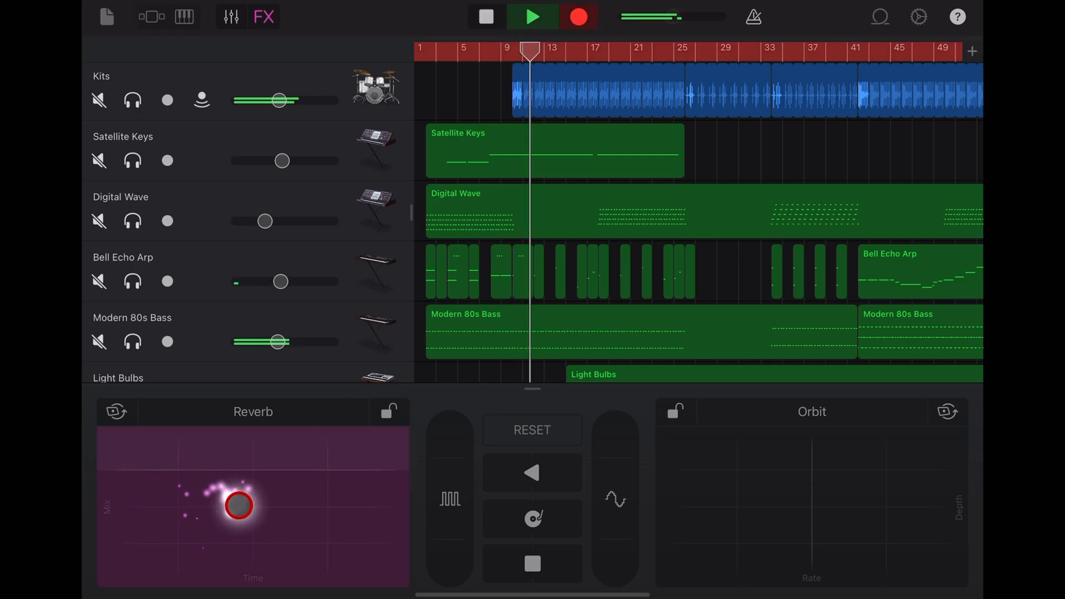
left_click_drag(238, 505, 290, 503)
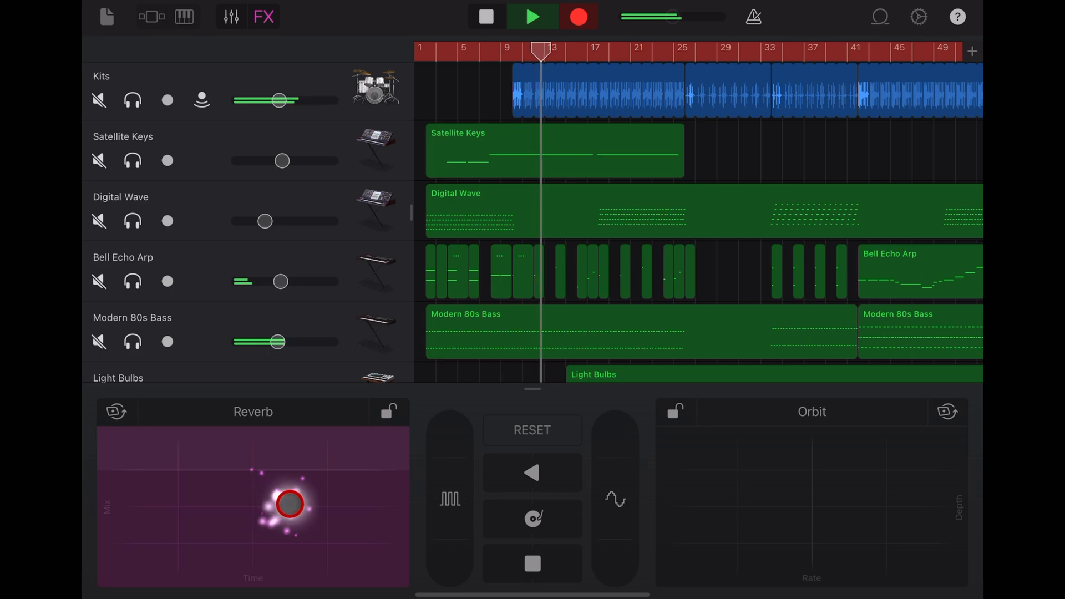
left_click_drag(291, 503, 326, 496)
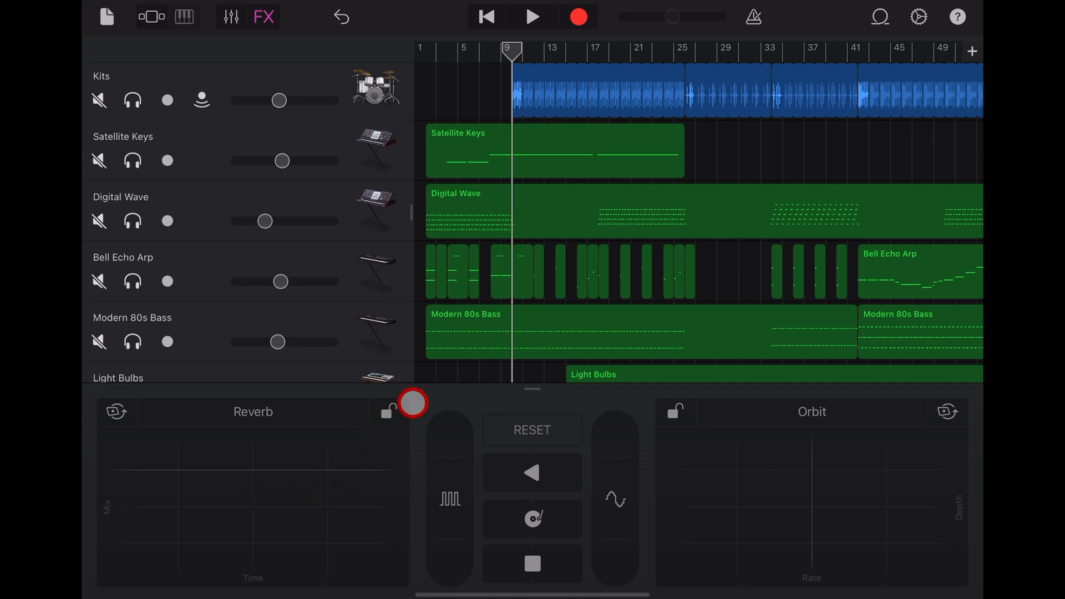
Scroll down to the FX track with its new Reverb region and activate the Reverb pad
scroll("down", 3)
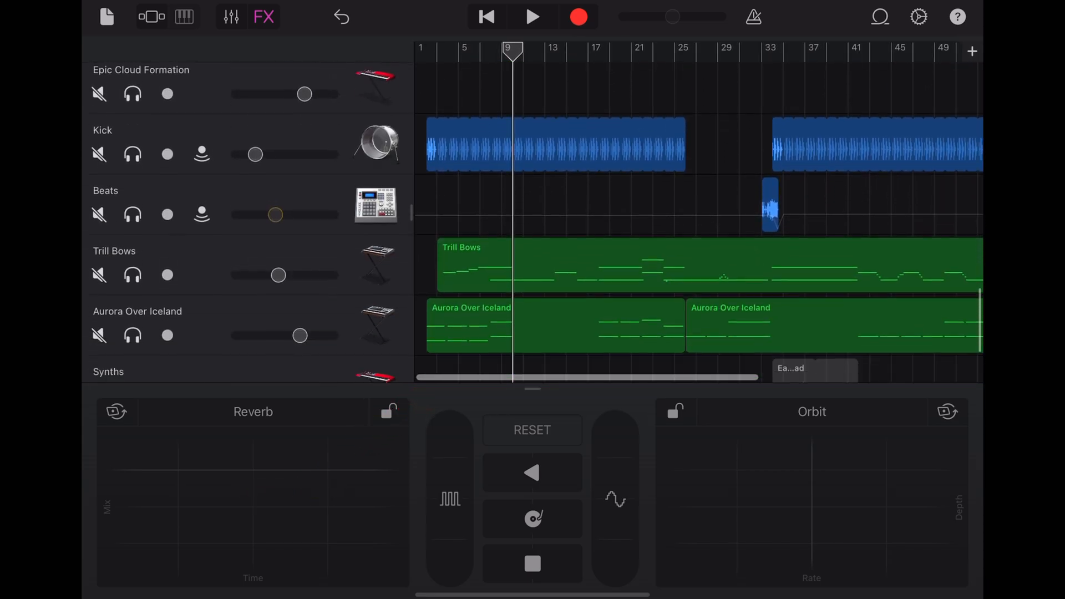
scroll("down", 3)
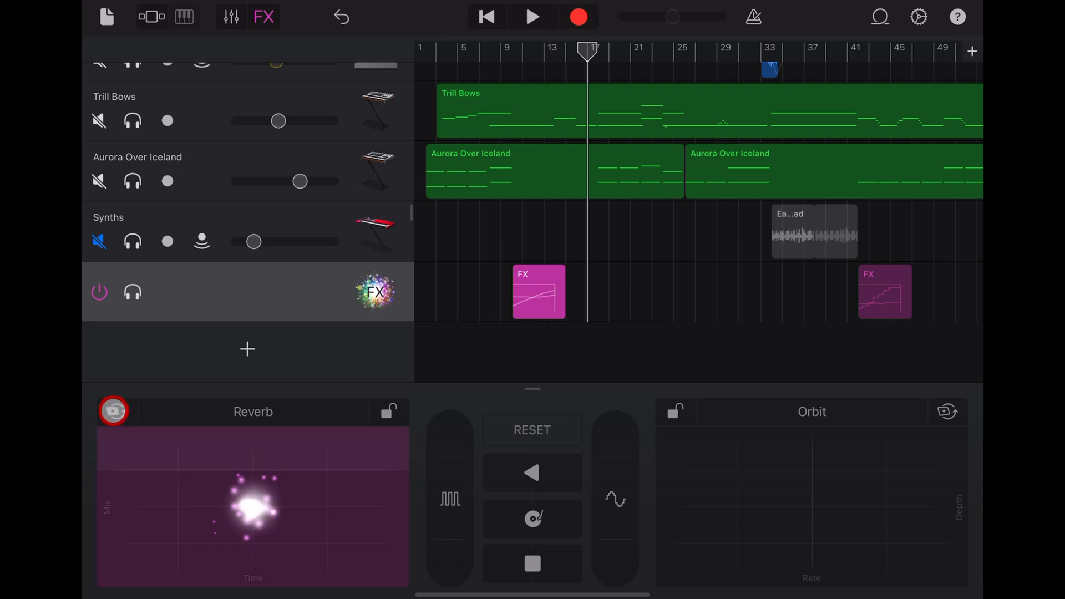
left_click(247, 503)
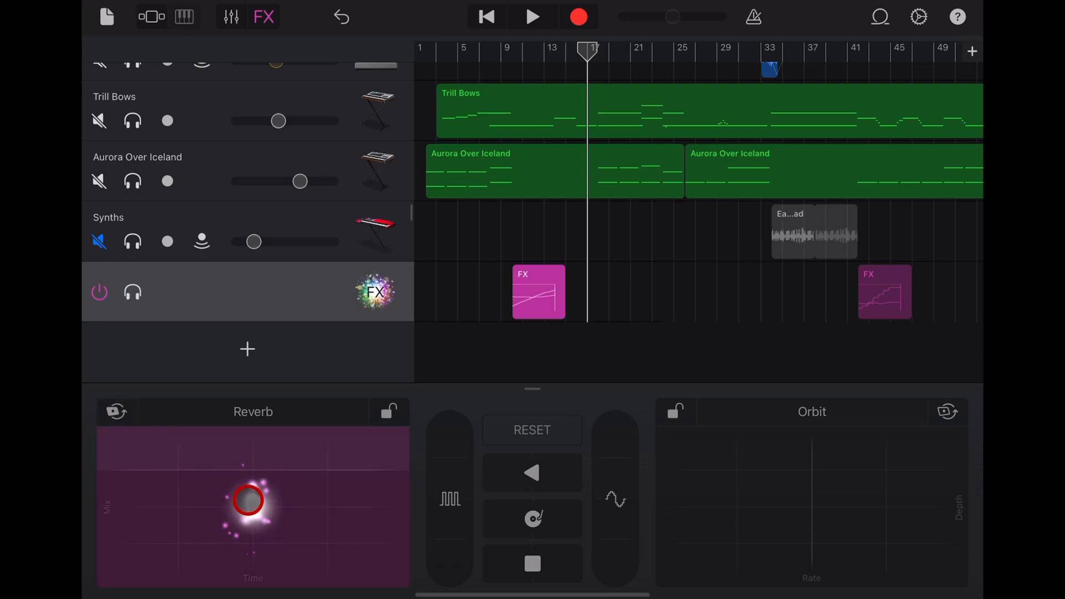
left_click_drag(247, 501, 237, 492)
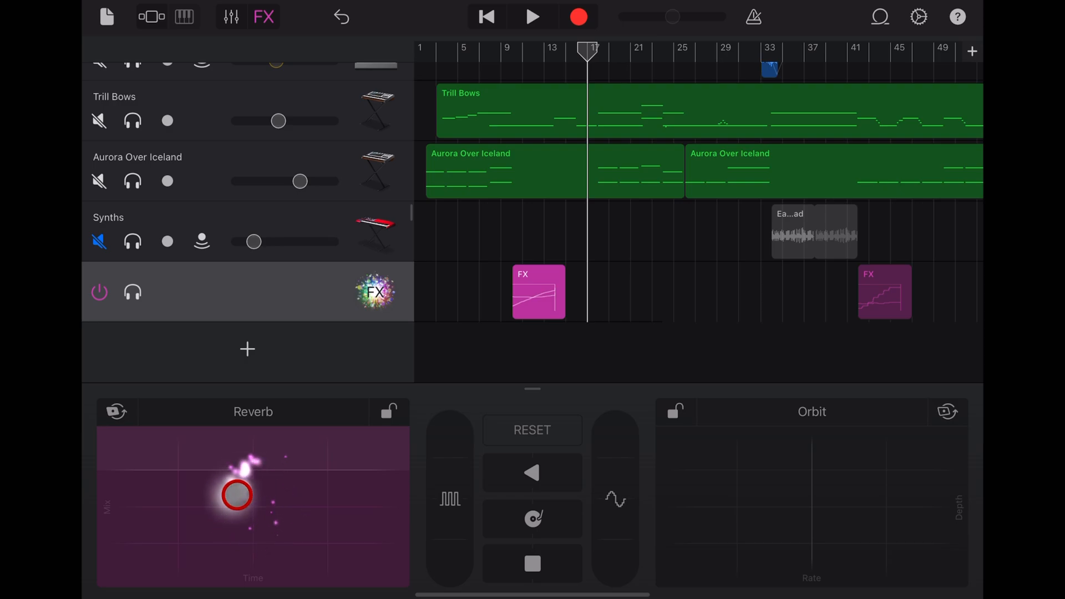
Sweep the Reverb pad, varying its time and mix
left_click_drag(236, 495, 253, 469)
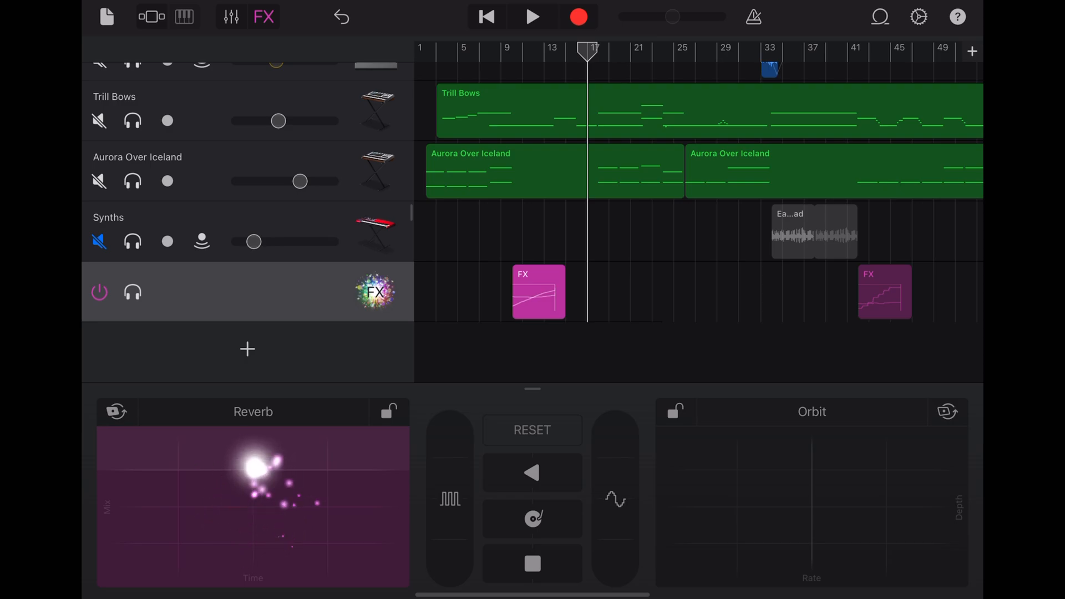
left_click_drag(256, 467, 224, 537)
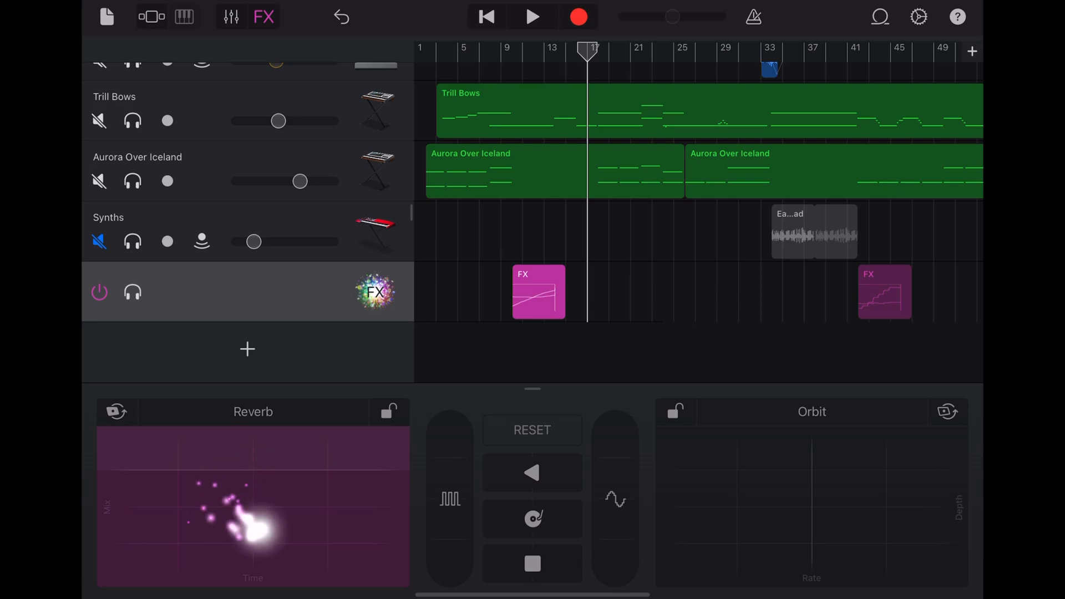
left_click_drag(238, 531, 231, 468)
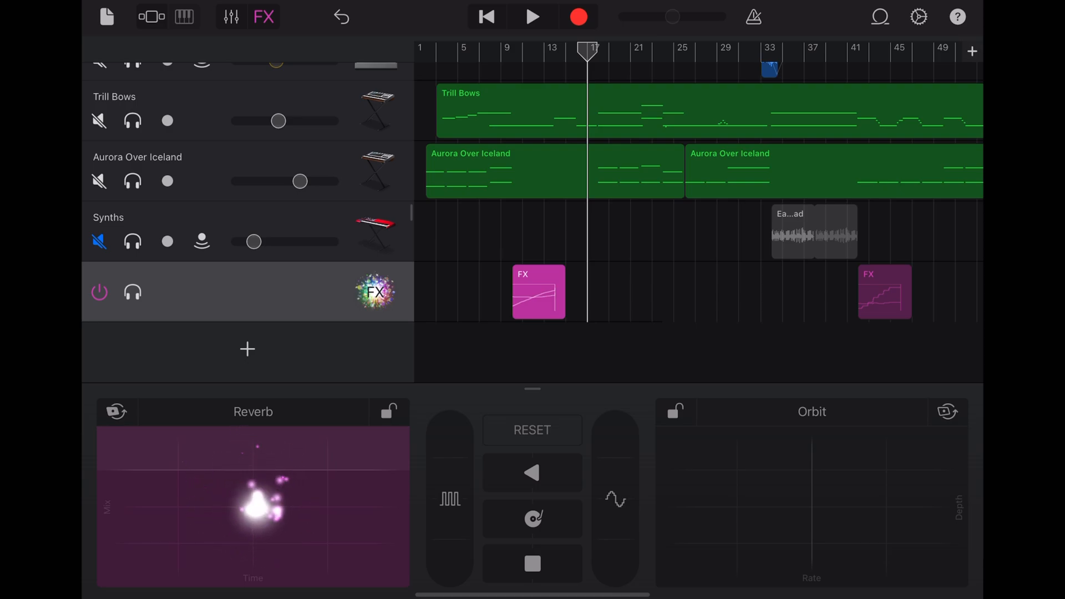
left_click_drag(255, 499, 256, 516)
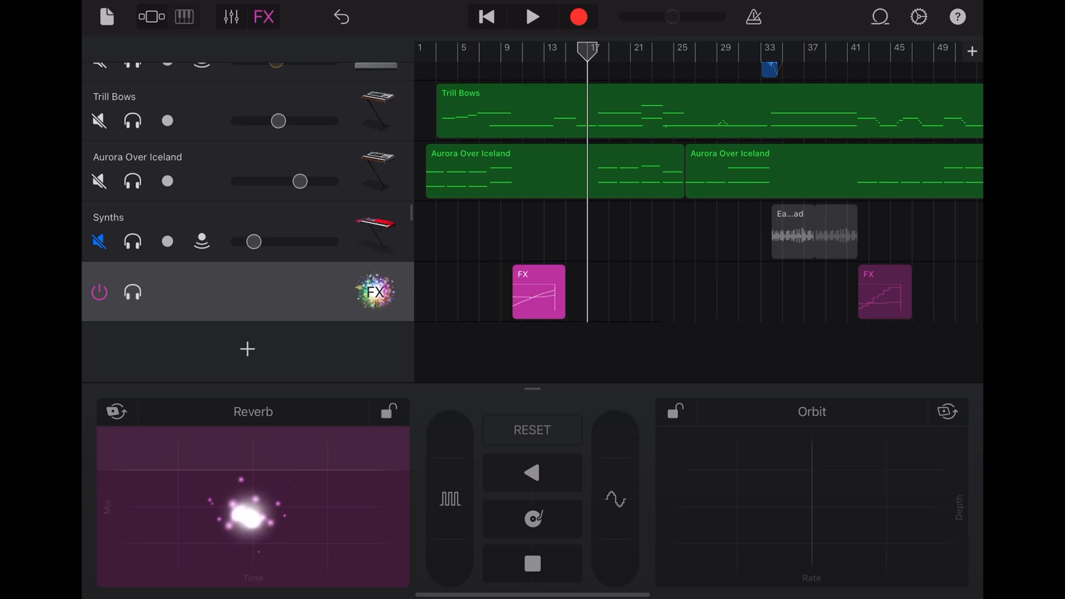
Latch the Reverb effect on and sweep its mix and time
left_click(390, 411)
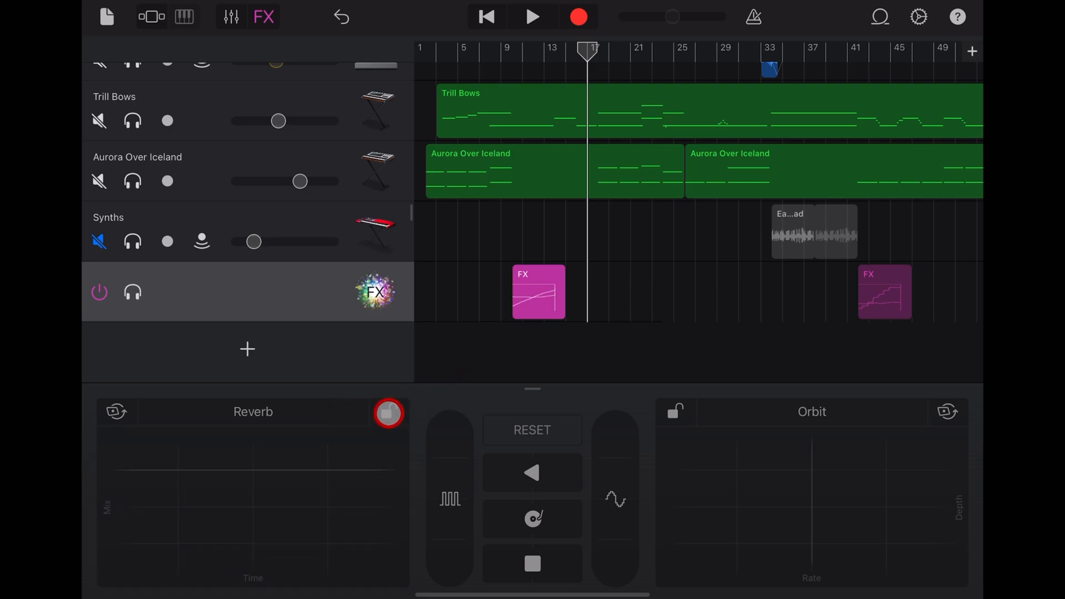
left_click(389, 412)
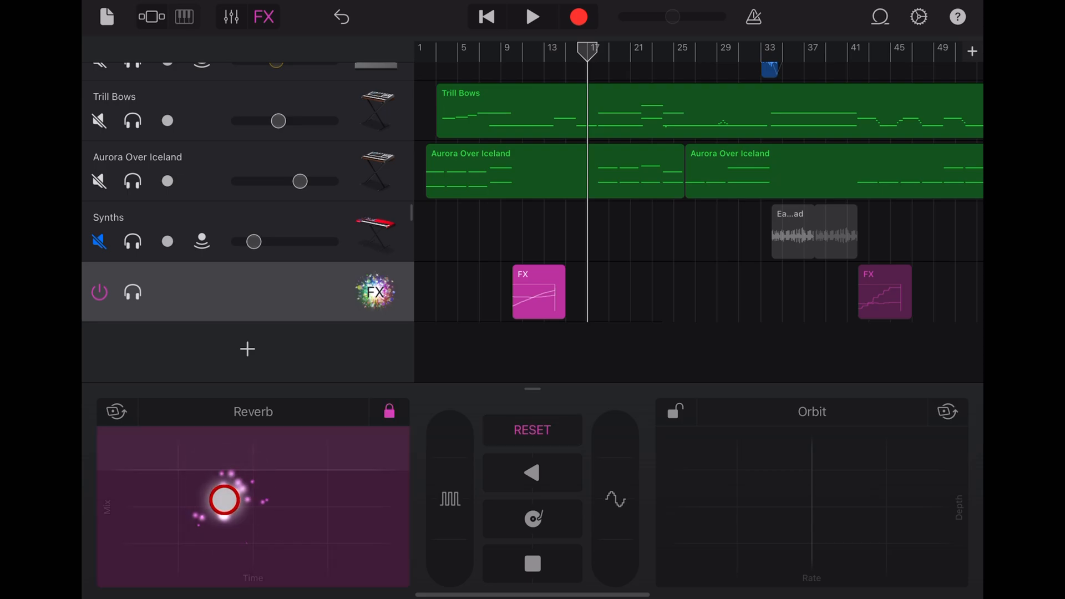
left_click_drag(223, 501, 356, 476)
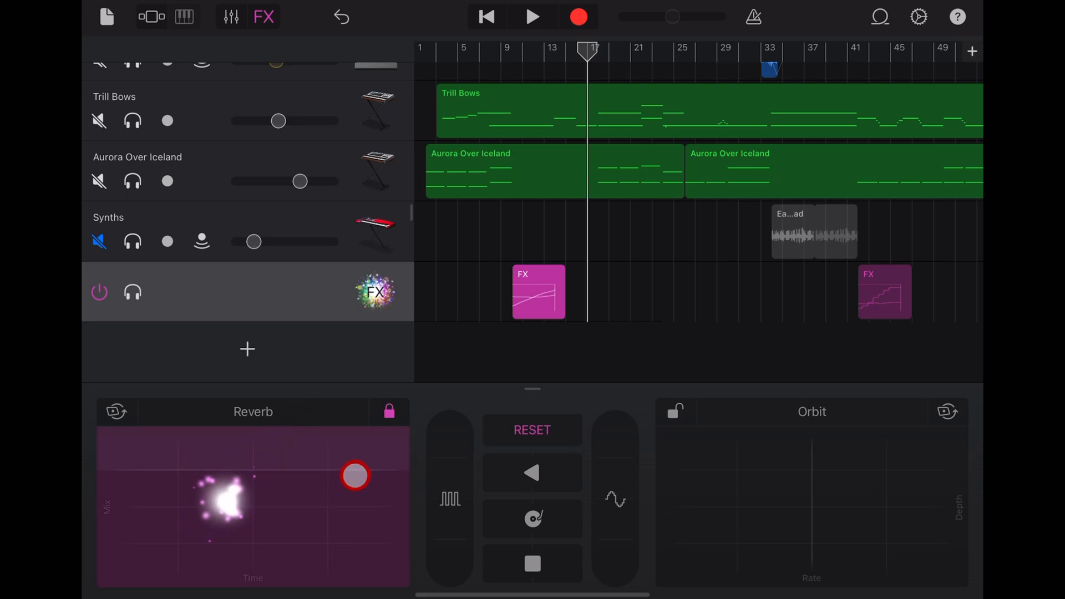
left_click_drag(354, 475, 254, 500)
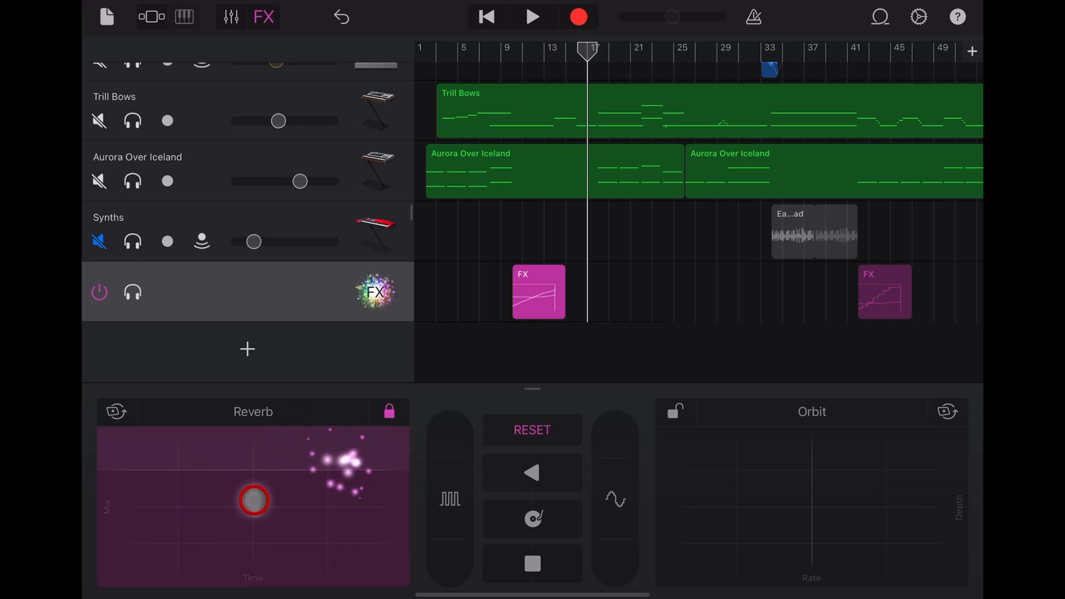
left_click_drag(253, 500, 720, 174)
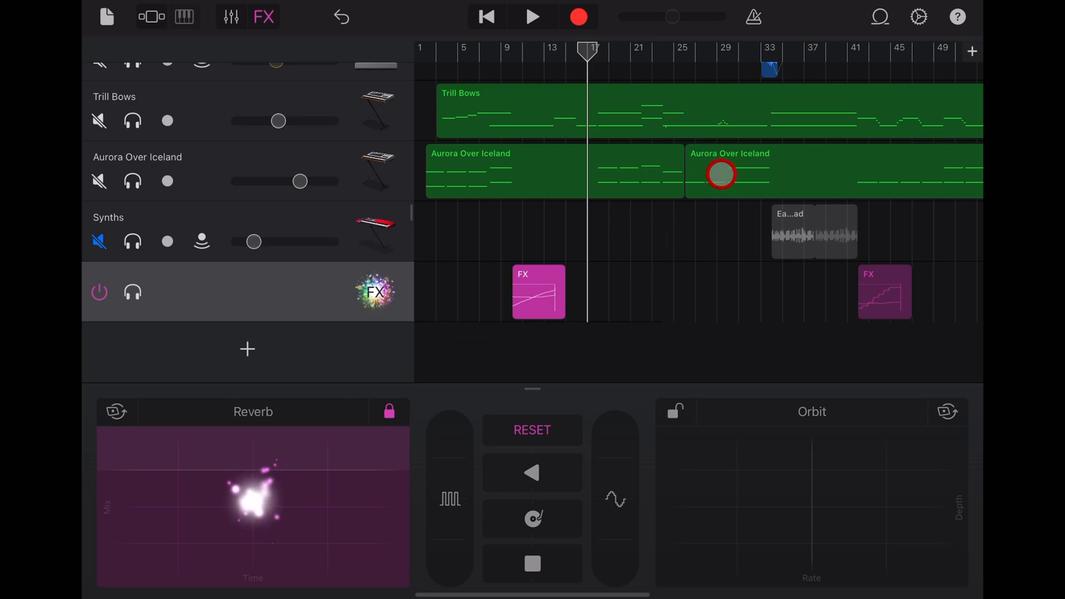
Engage Orbit, replace Reverb with Wobble, and start recording the effects pass
left_click(758, 491)
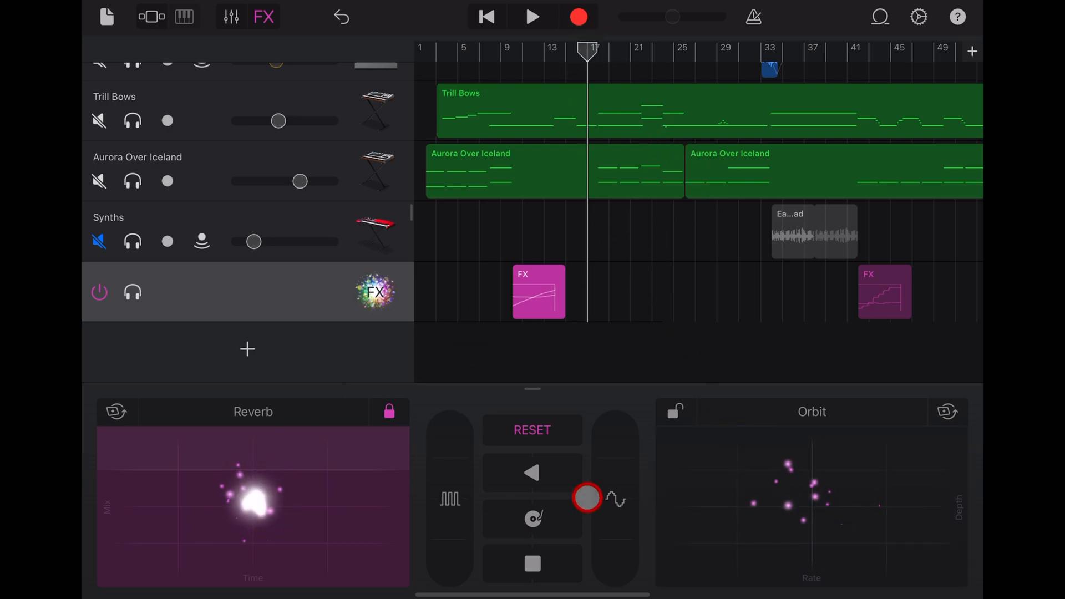
left_click_drag(587, 497, 224, 496)
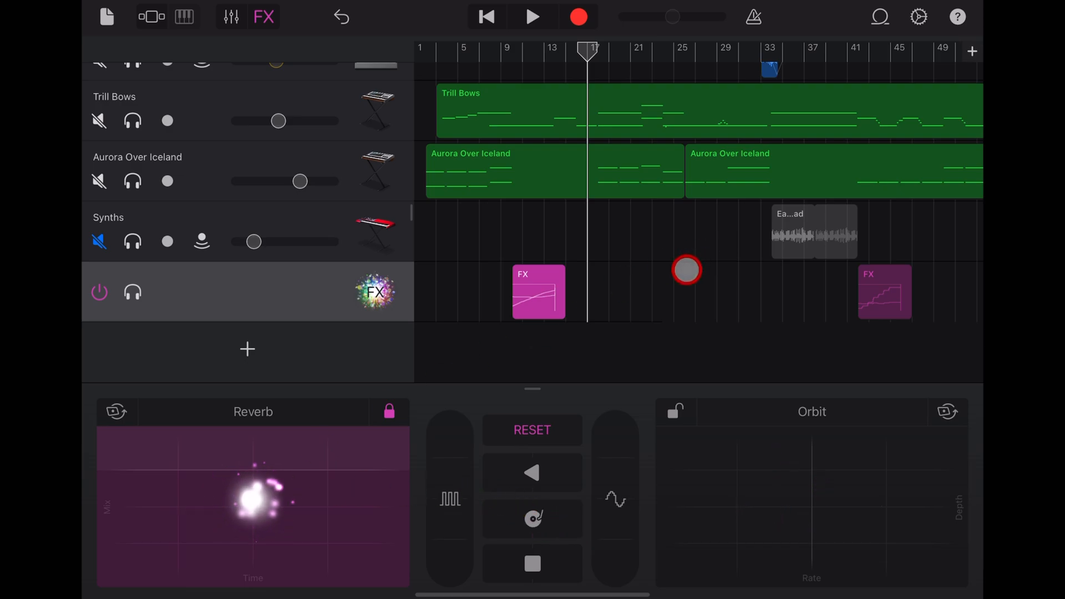
left_click(675, 412)
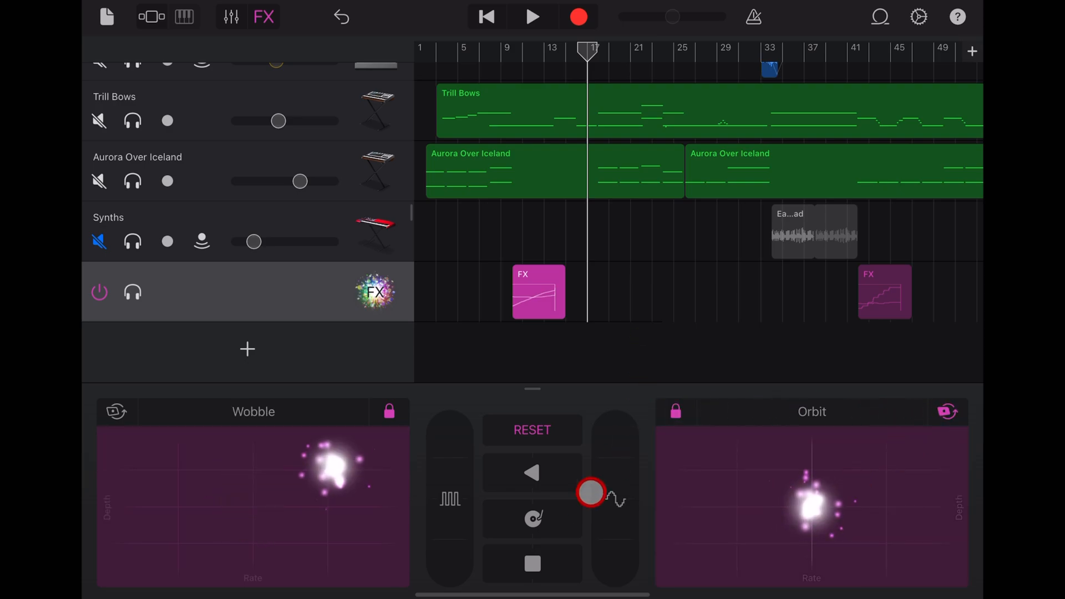
left_click_drag(592, 492, 586, 394)
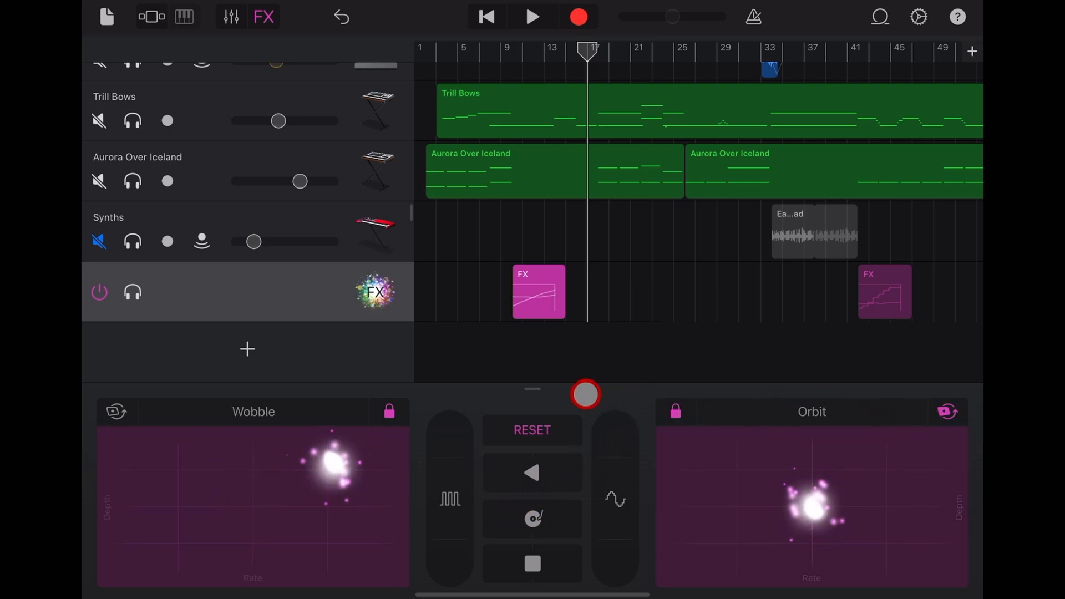
left_click(532, 431)
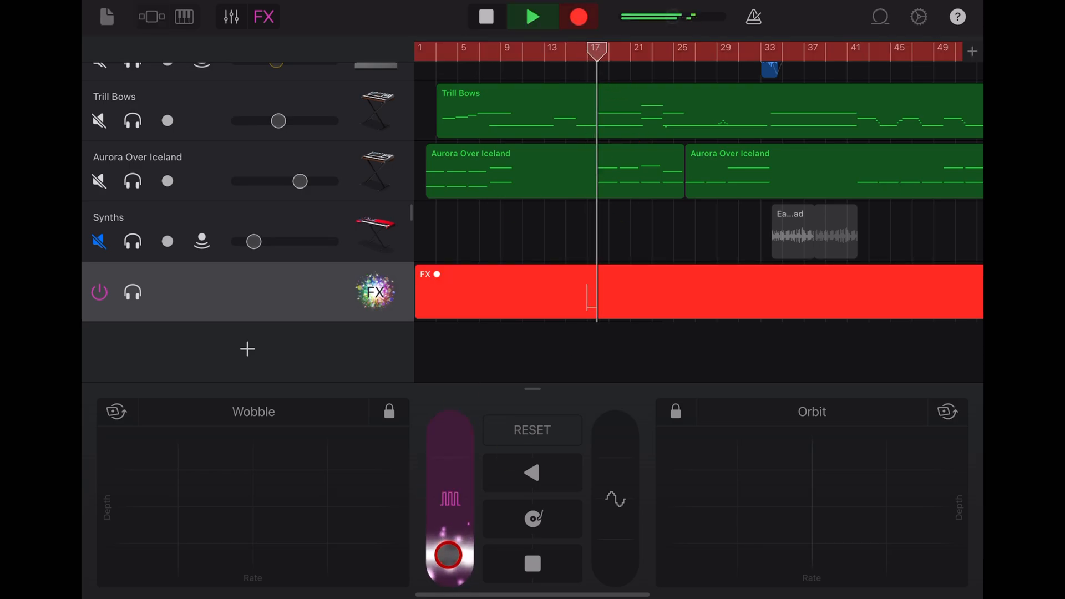
Record a stepped gate-slider effect around bars 17–21, then audition the slider again
left_click_drag(448, 554, 448, 480)
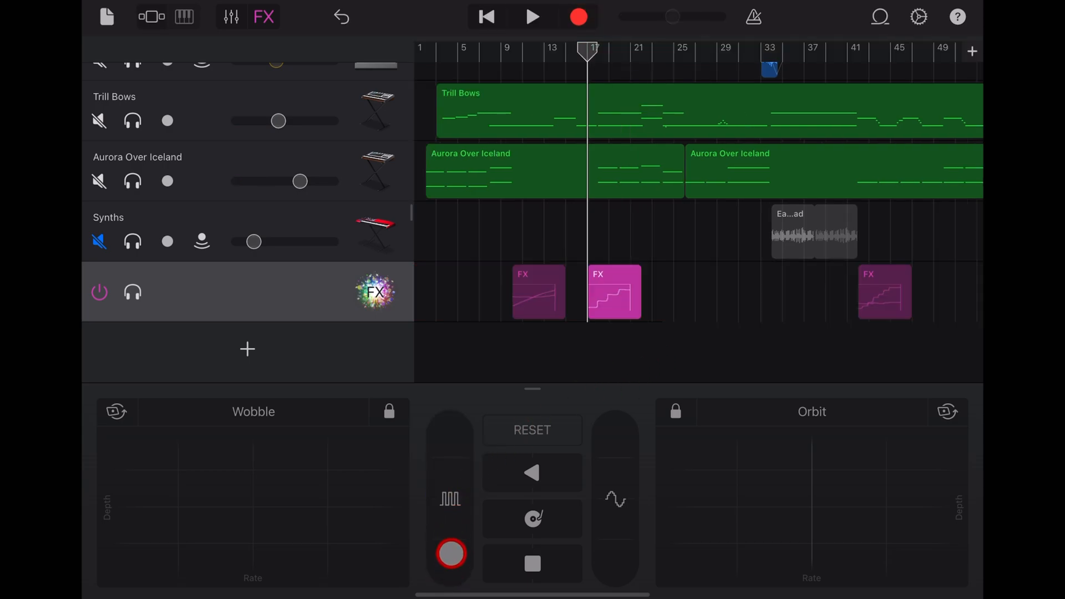
left_click_drag(450, 554, 448, 447)
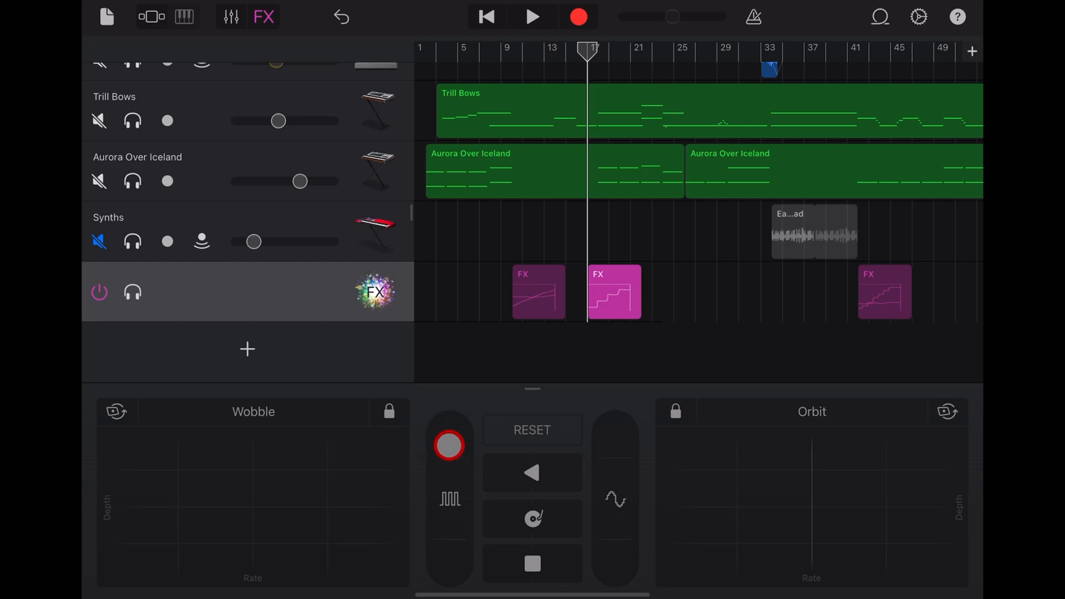
left_click_drag(448, 445, 452, 526)
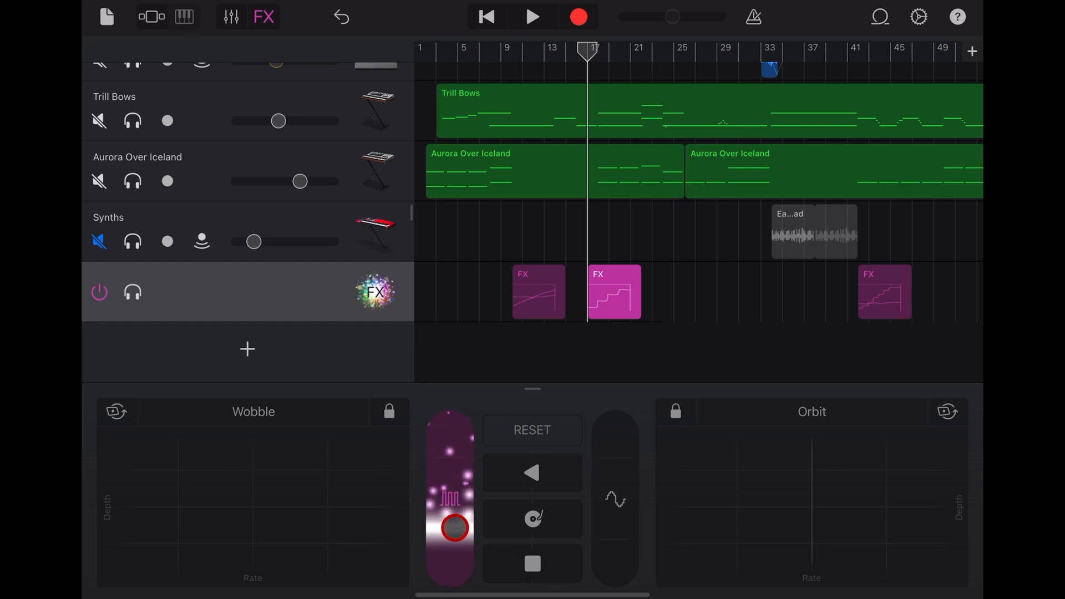
left_click_drag(450, 529, 450, 442)
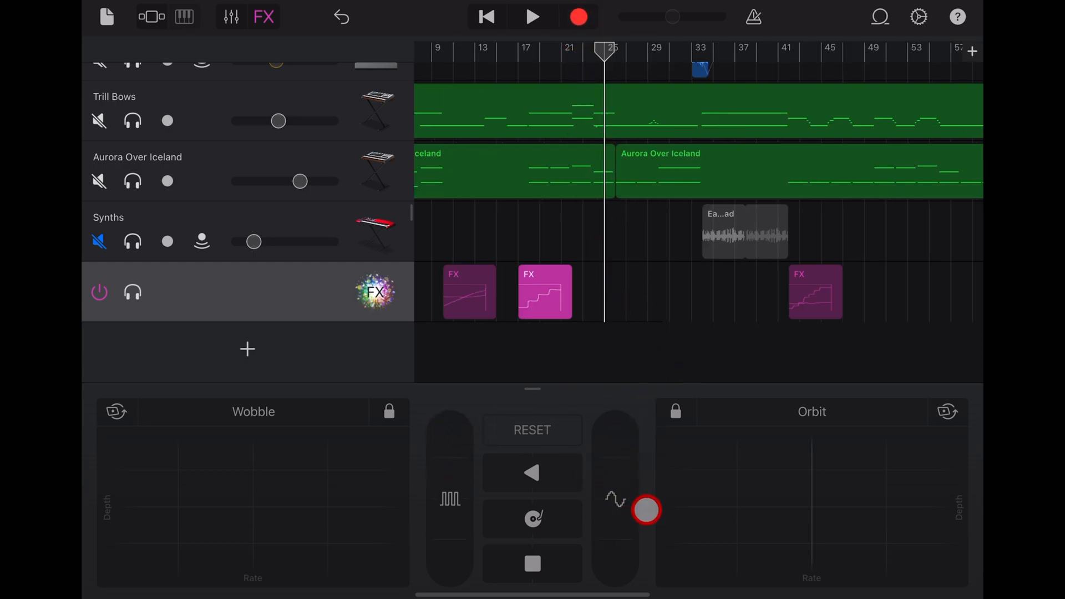
Record a rising sweep on the right-hand effect slider around bar 25
left_click(534, 16)
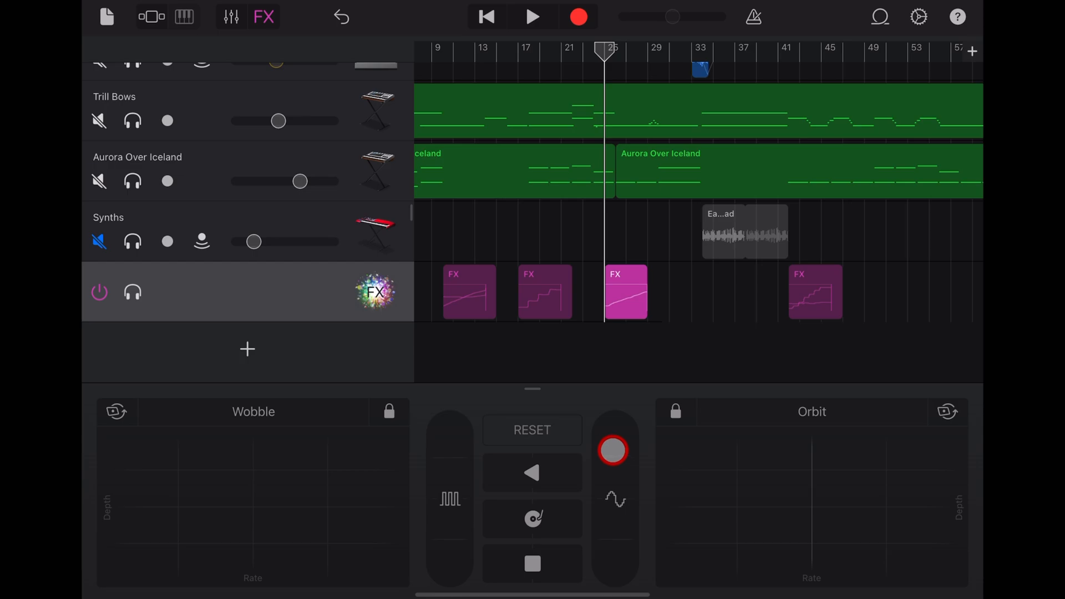
left_click_drag(612, 450, 620, 389)
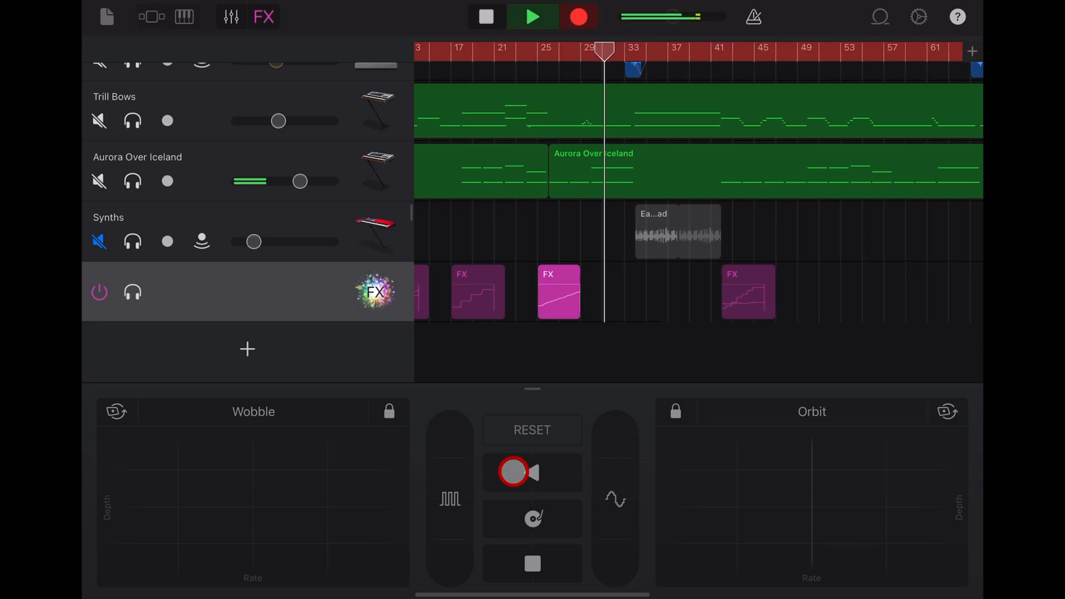
Record a Reverse Live FX pass, creating a fourth gated FX region near bar 29
left_click(523, 473)
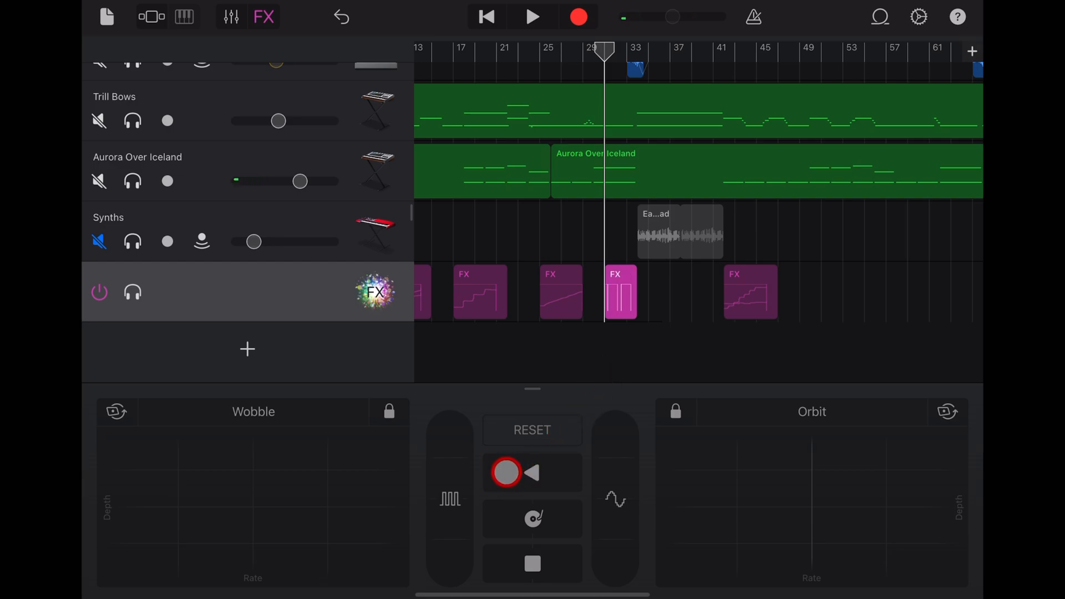
left_click(508, 473)
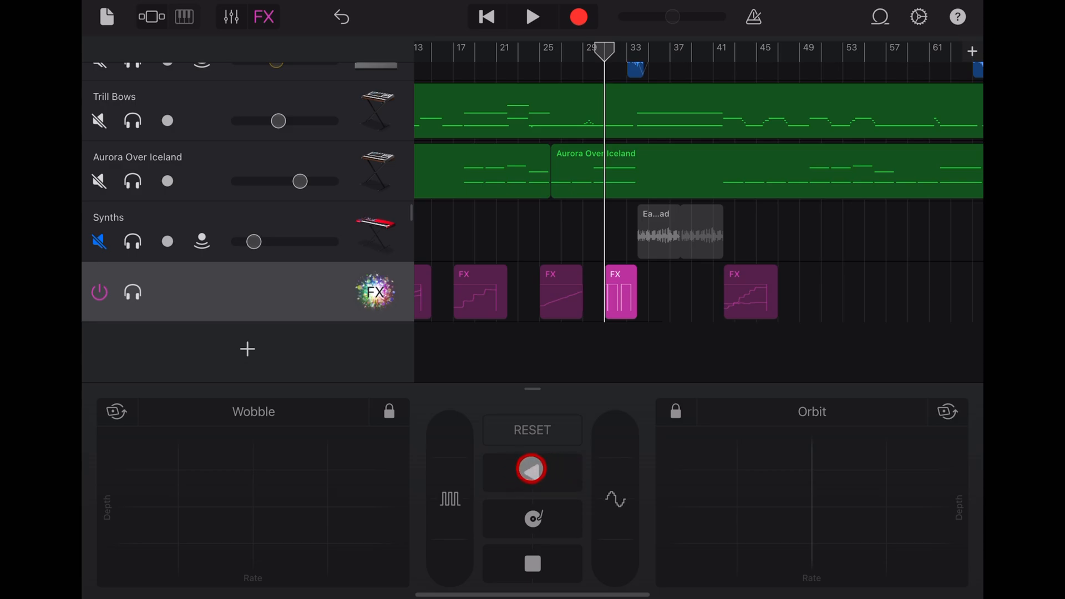
Record a Scratch Live FX pass, adding a gated region near bar 37
left_click(533, 518)
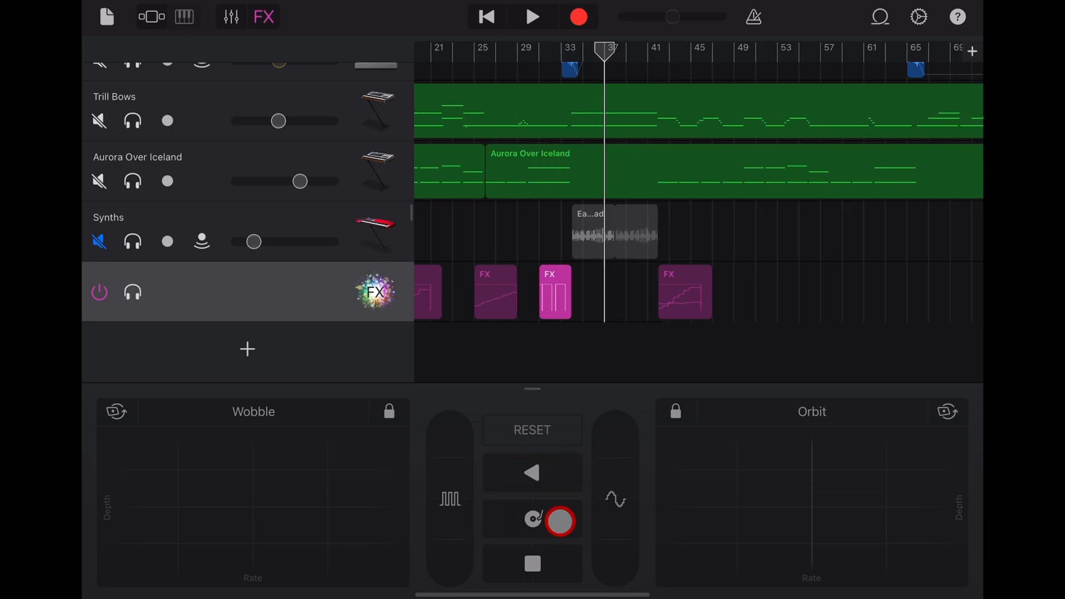
left_click(533, 15)
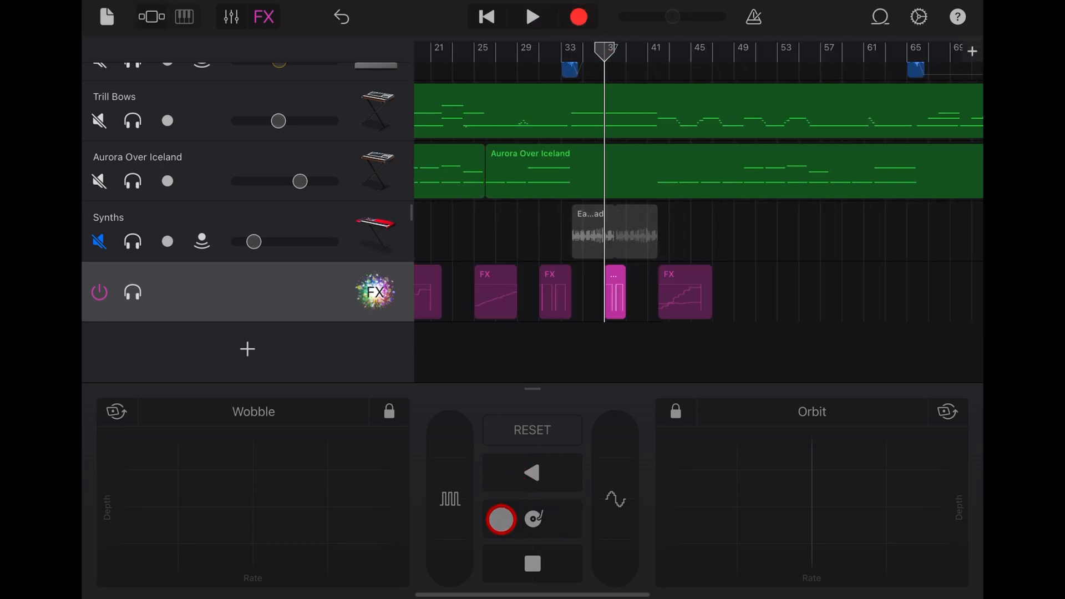
left_click(542, 519)
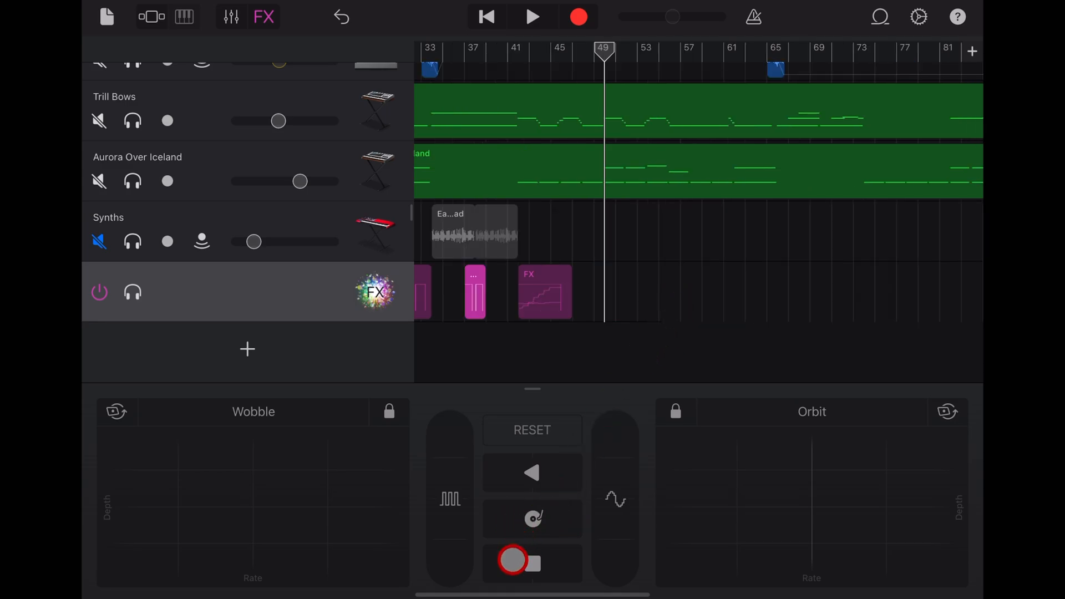
Record a Tape Stop Live FX pass, adding a seventh region near bar 49
left_click_drag(513, 560, 544, 407)
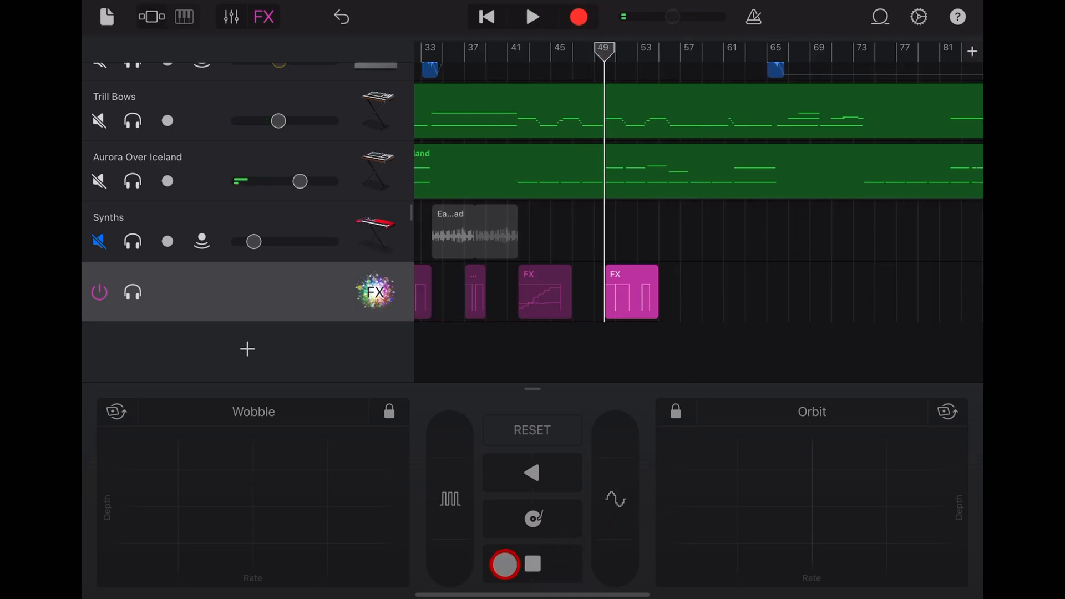
left_click(505, 565)
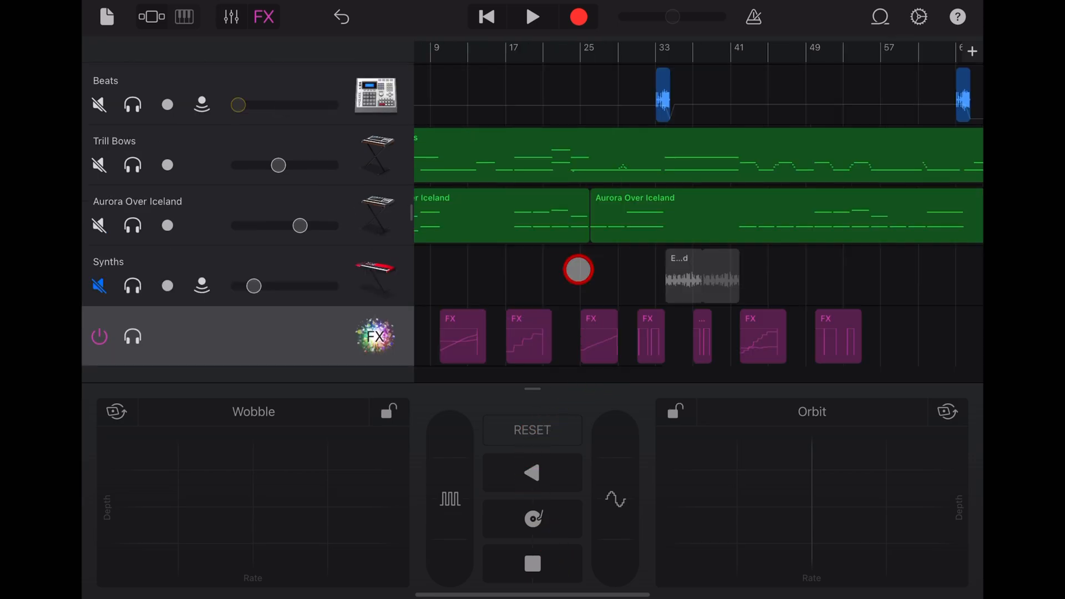
Zoom out the Tracks view to show all seven FX regions and the Beats track
left_click_drag(578, 268, 519, 216)
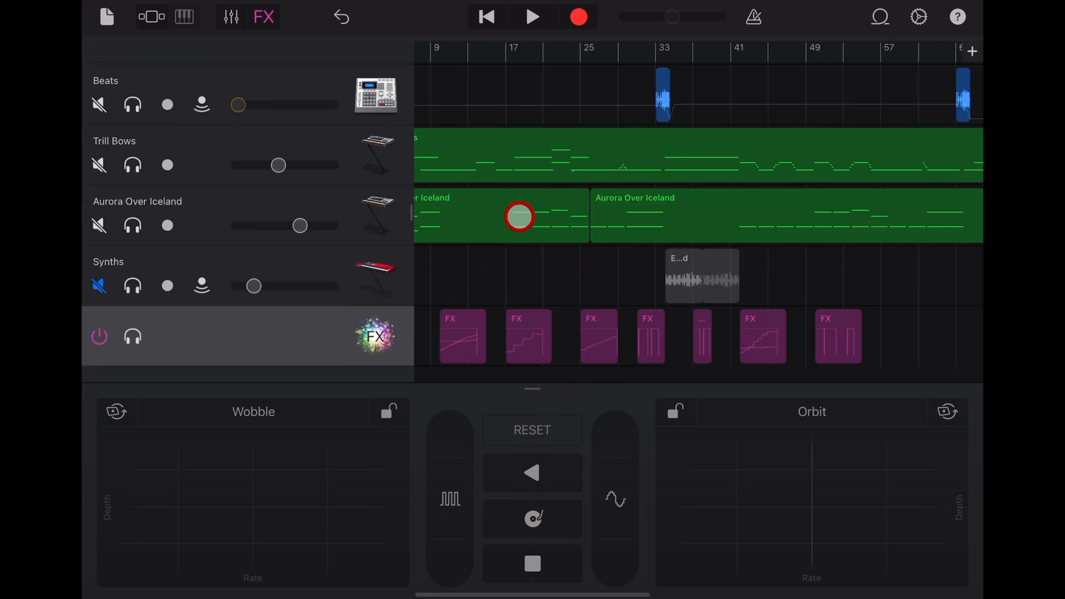